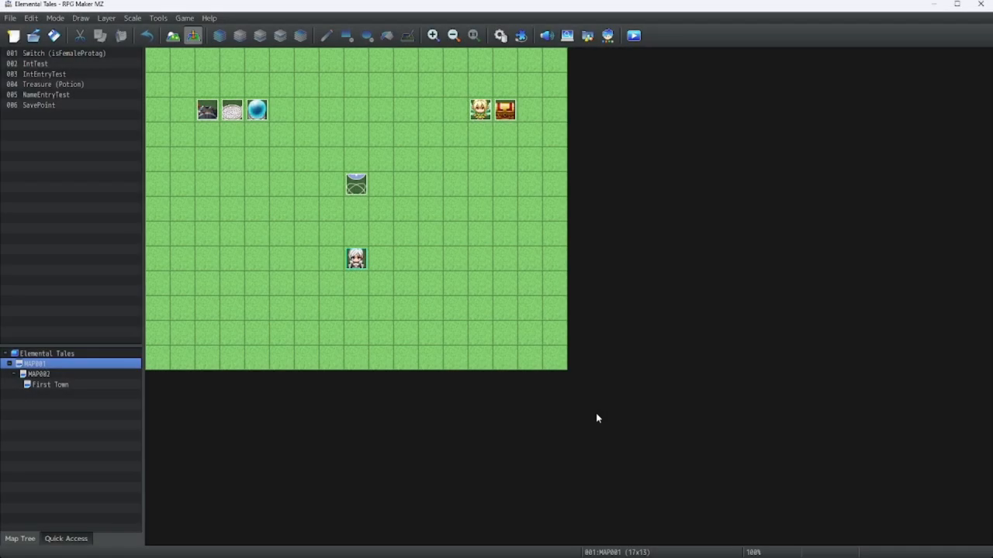
mouse_move(642, 416)
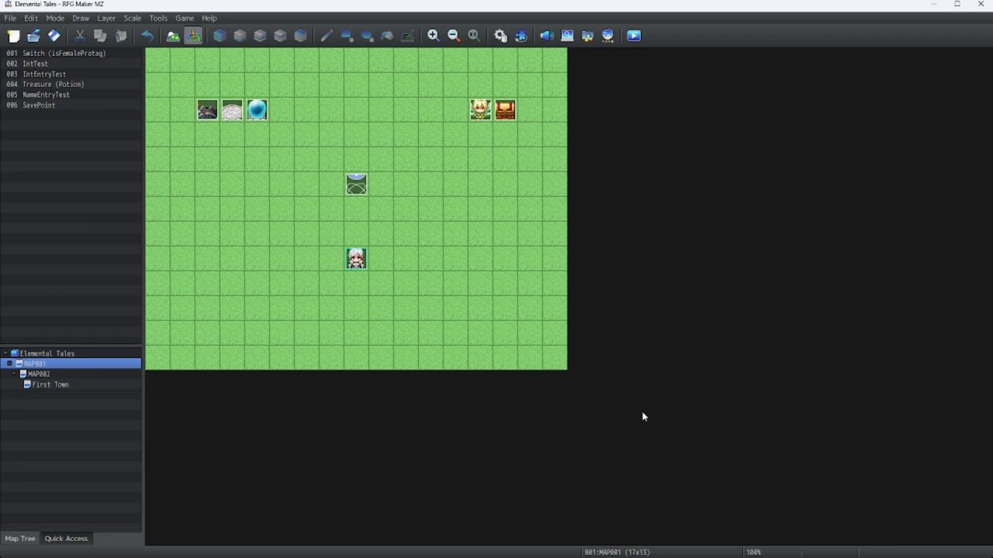
mouse_move(653, 429)
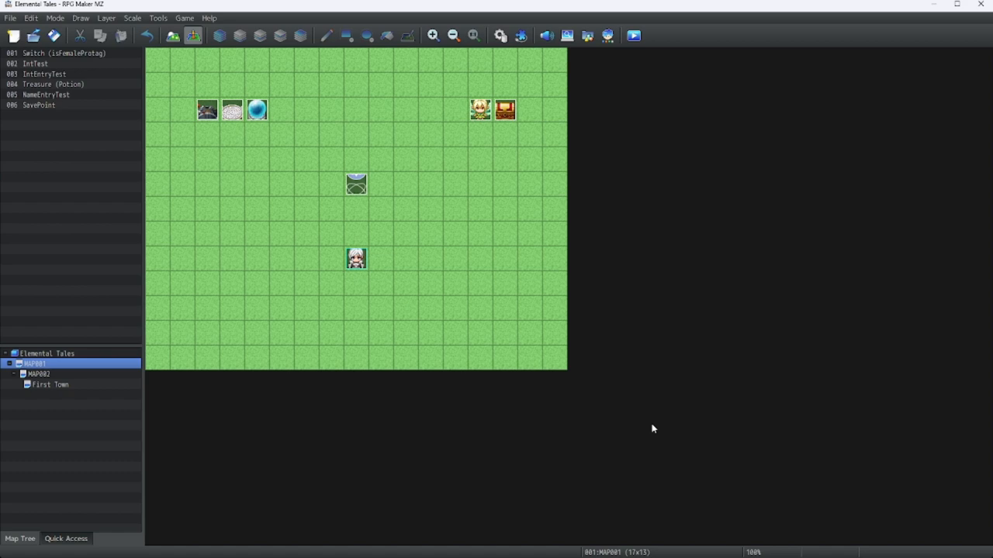
mouse_move(694, 287)
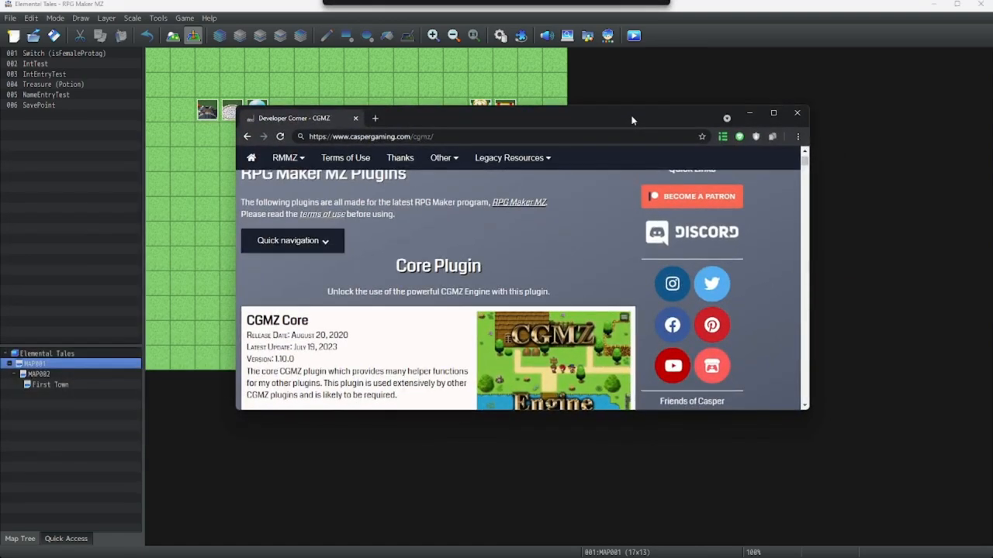
Step: Maximise Chrome on the Casper Gaming Terms of Use page and open the RMMZ menu
click(441, 157)
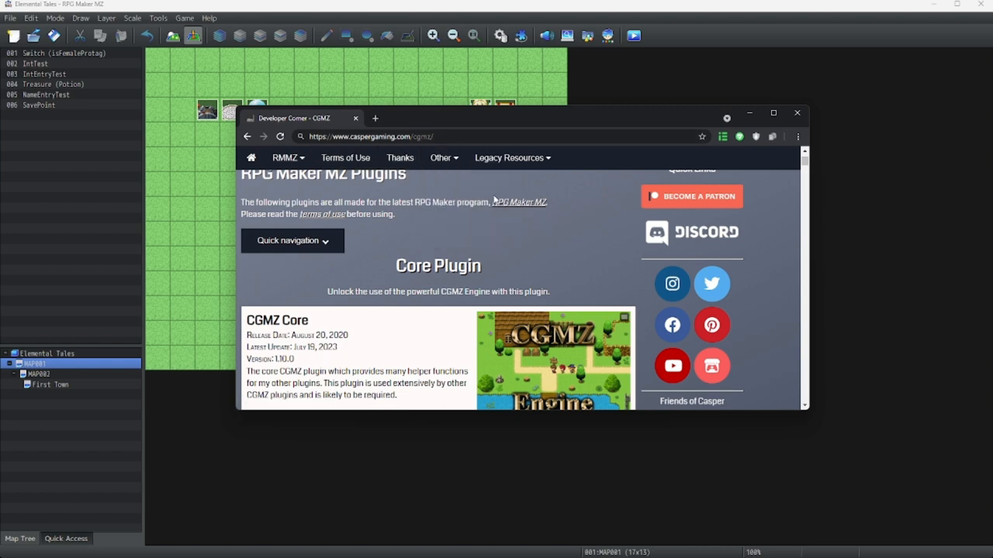
click(773, 112)
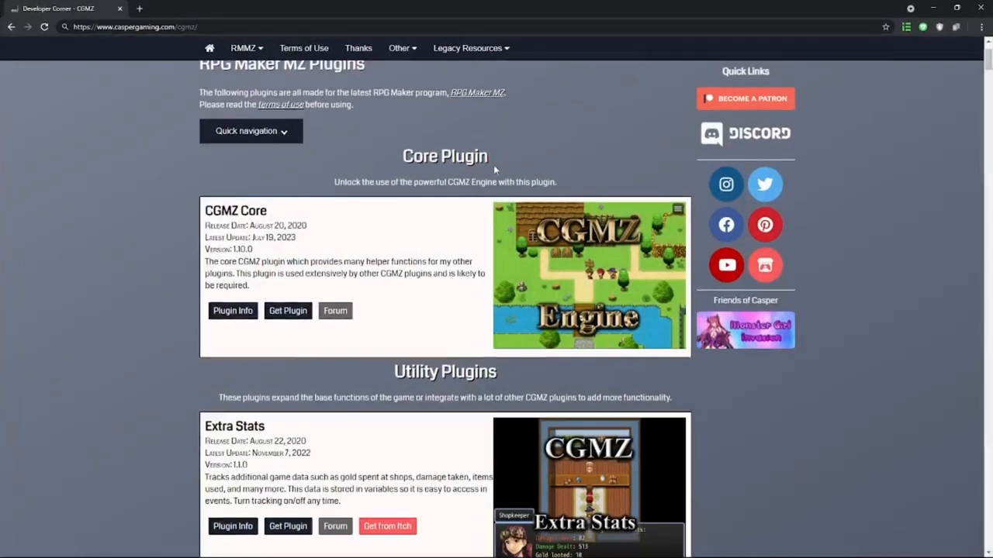
scroll(up, 3)
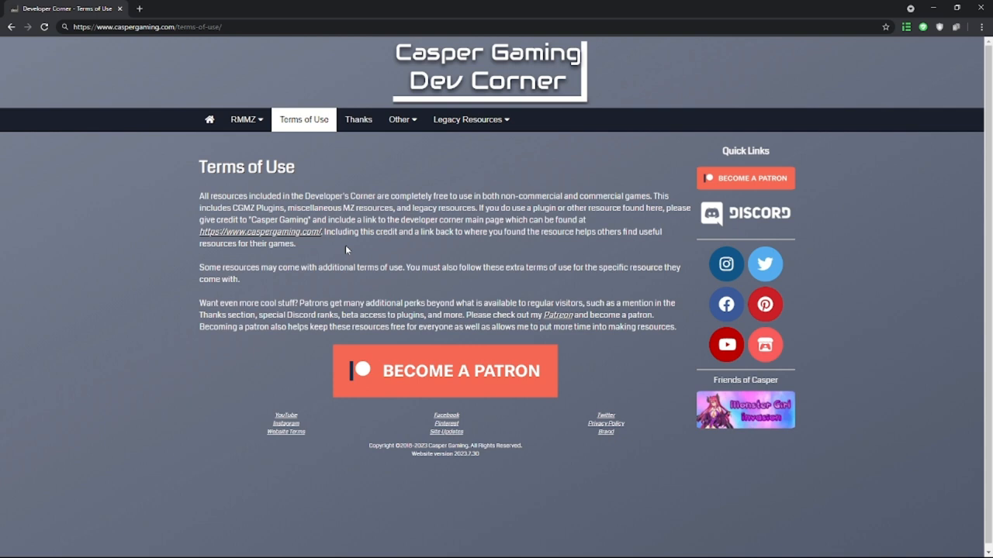
mouse_move(382, 229)
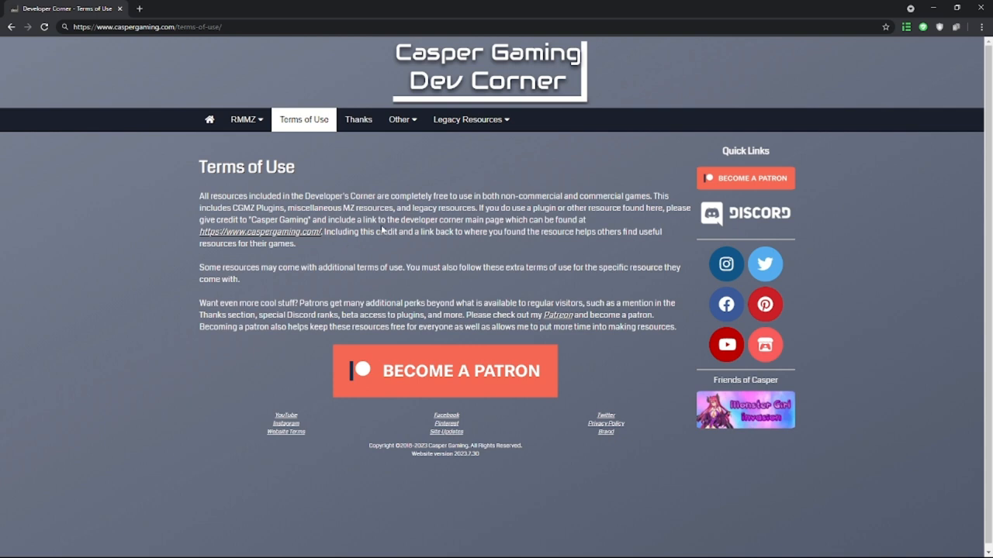
click(247, 119)
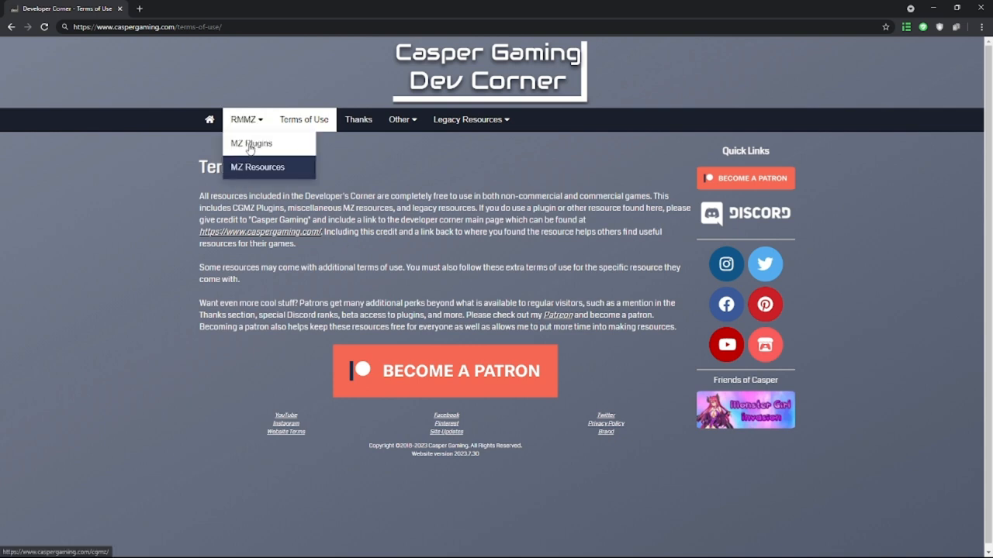
Step: Go to the MZ Plugins page and download the CGMZ Core plugin zip
click(252, 142)
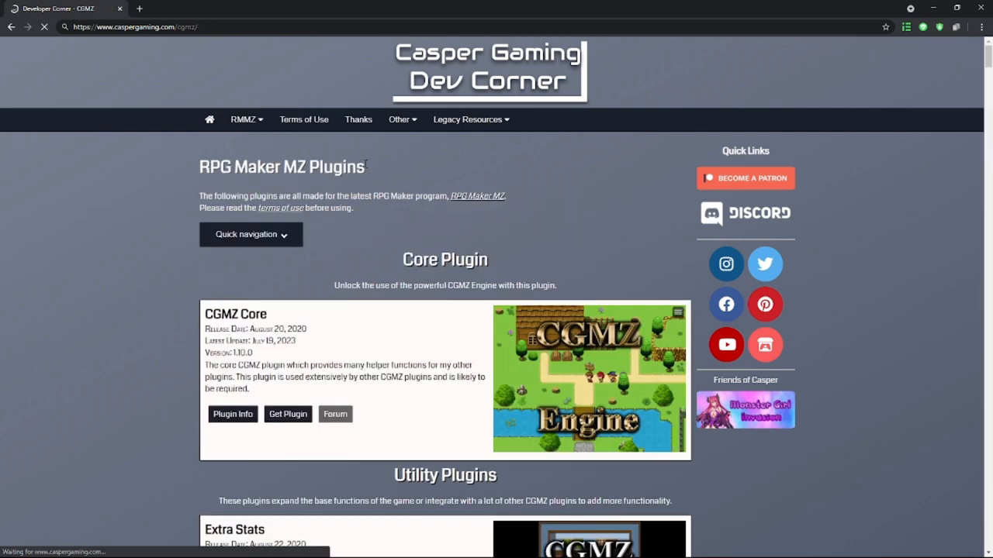
scroll(down, 3)
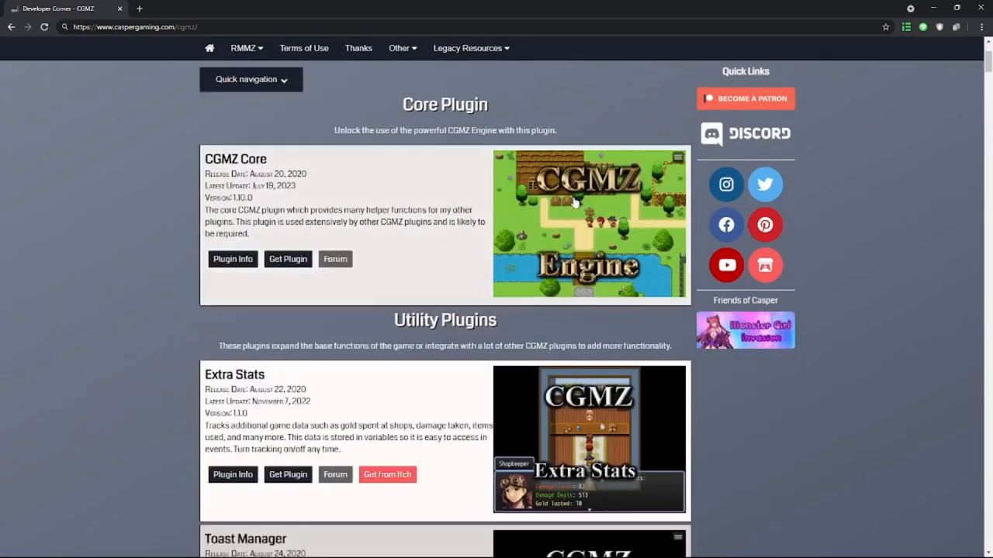
mouse_move(484, 212)
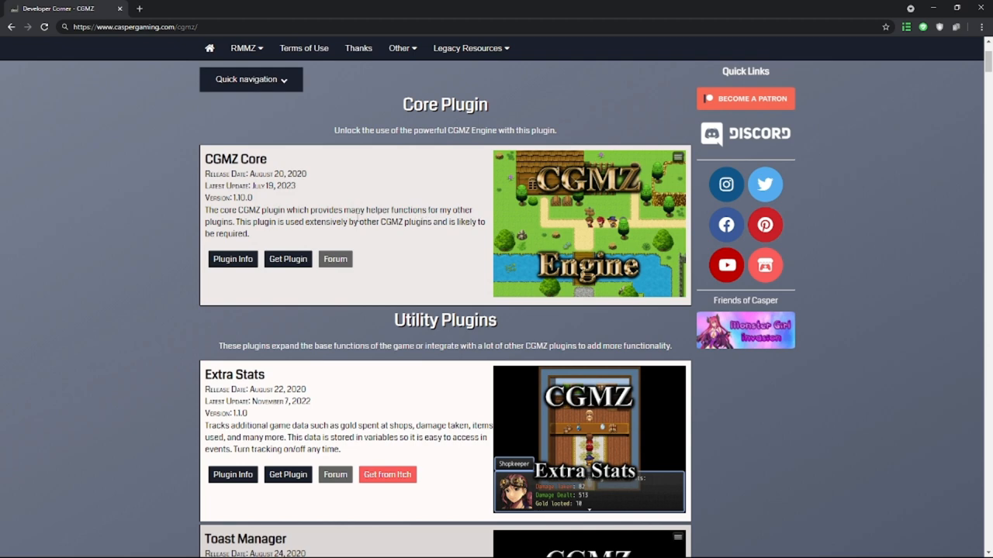
click(287, 258)
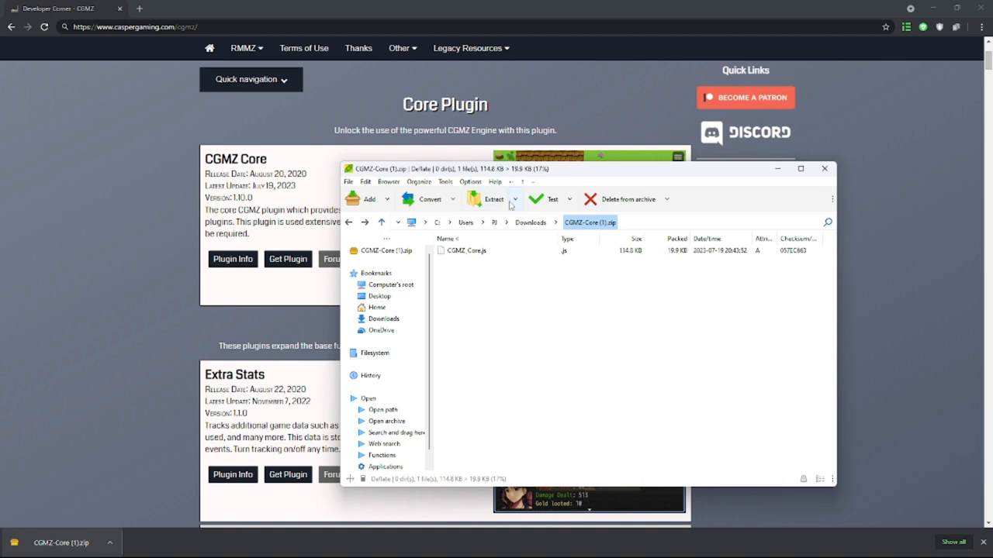
mouse_move(494, 198)
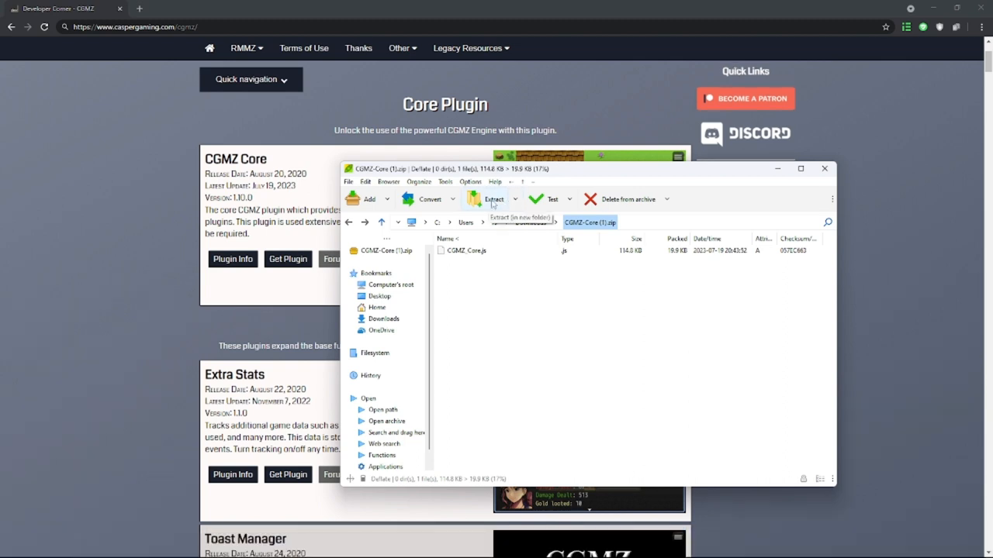
mouse_move(499, 205)
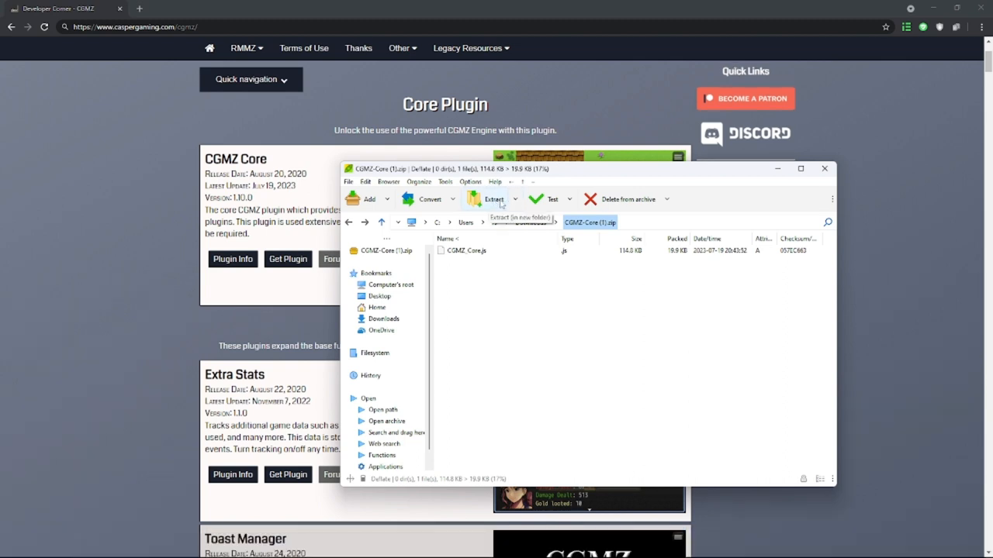
Step: Extract CGMZ_Core.js into ProjectElemental\js\plugins, then close PeaZip
click(494, 199)
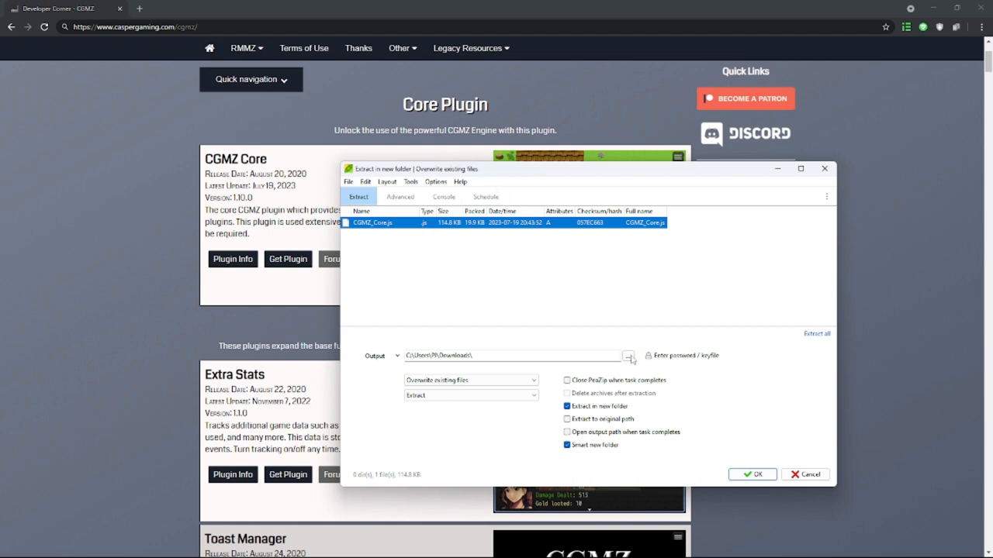
click(628, 356)
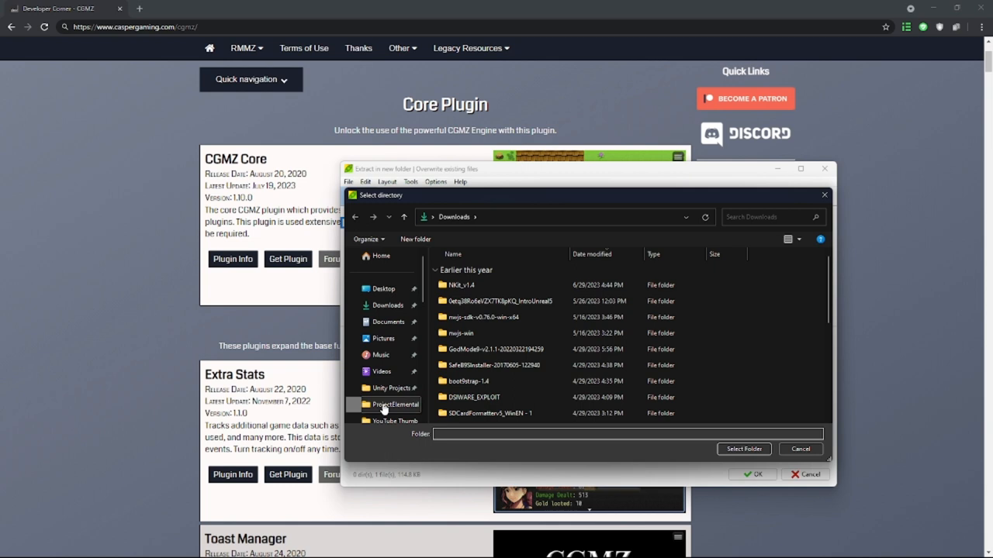
double_click(386, 404)
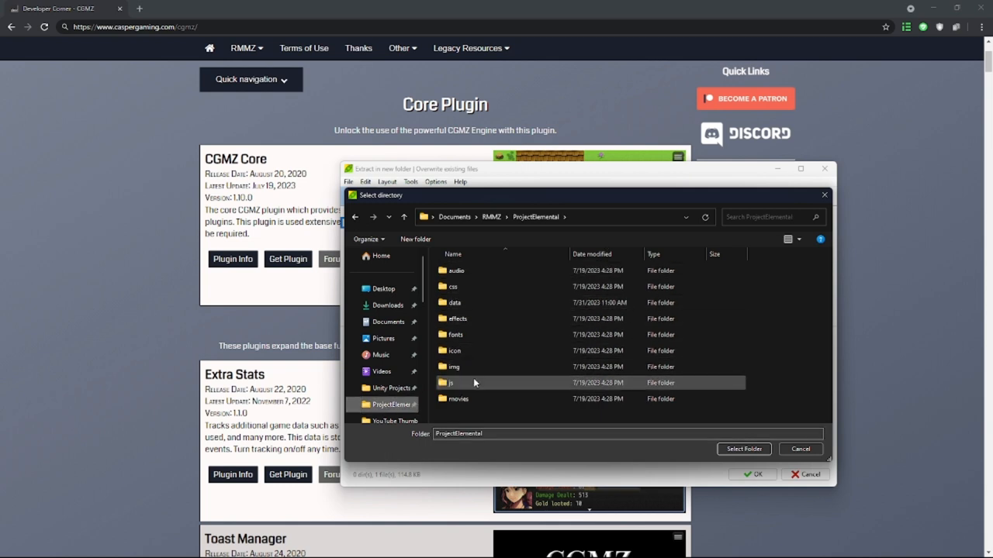
double_click(450, 382)
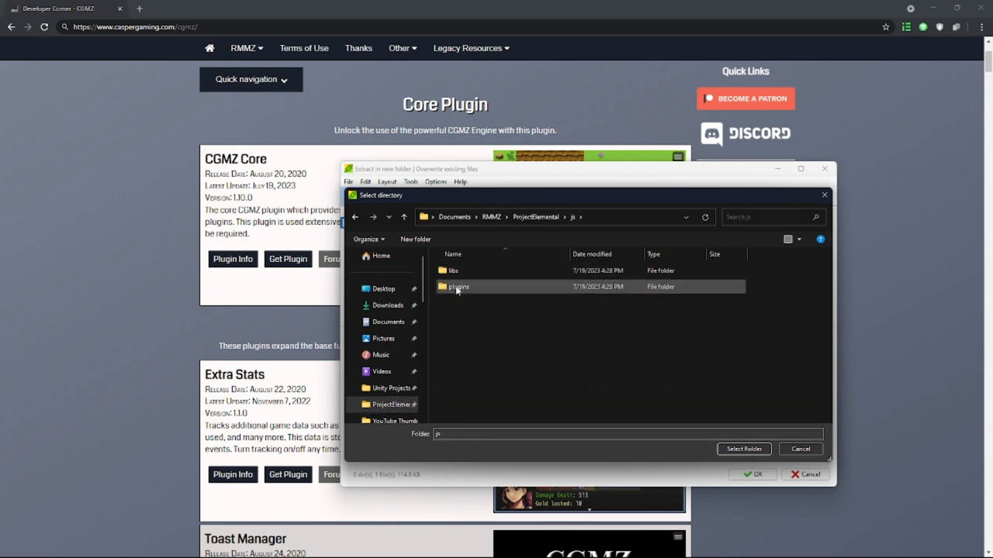
double_click(459, 287)
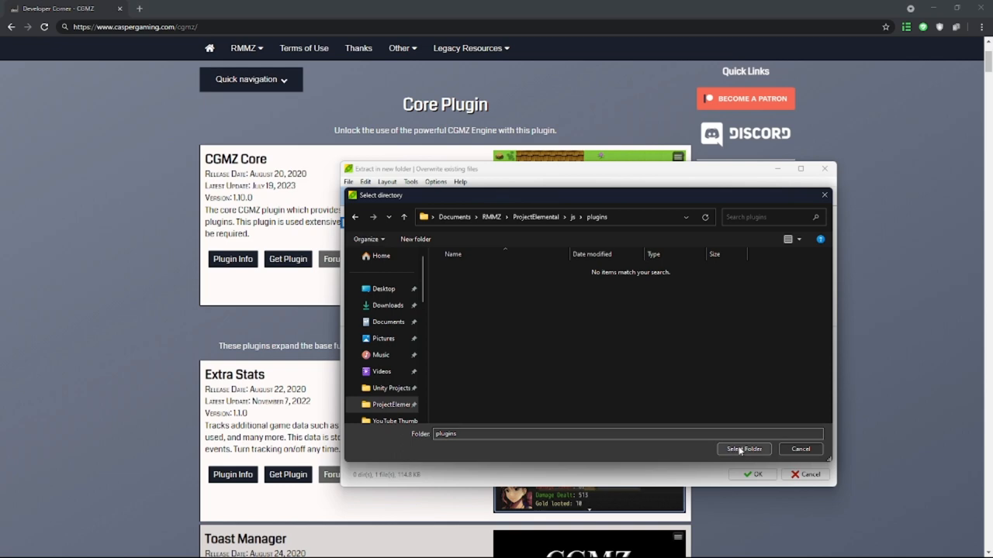
click(743, 449)
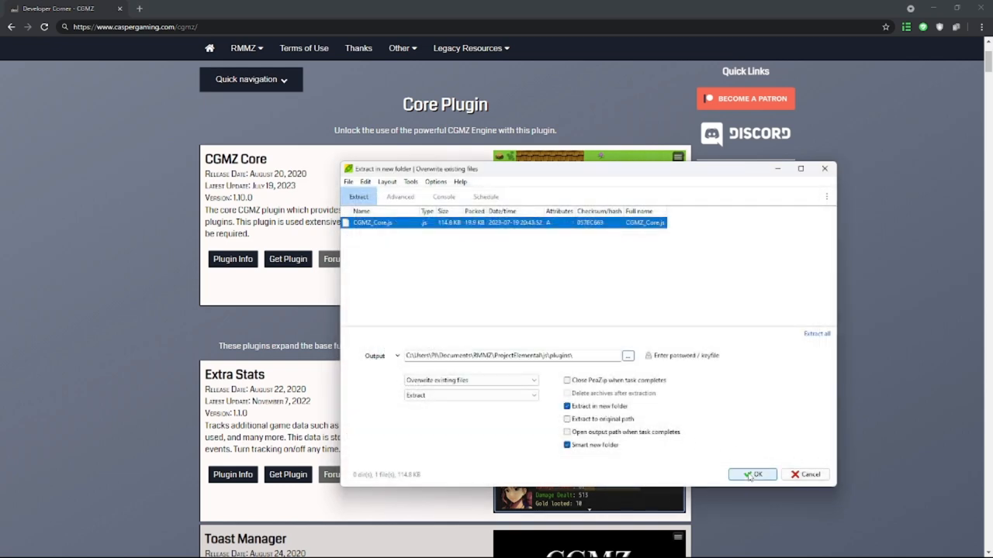
click(752, 474)
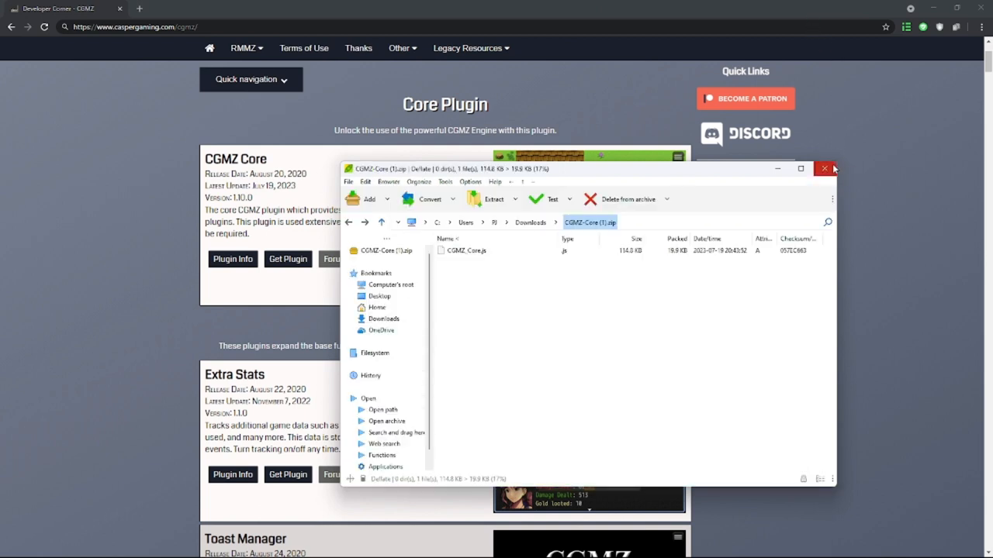
mouse_move(828, 169)
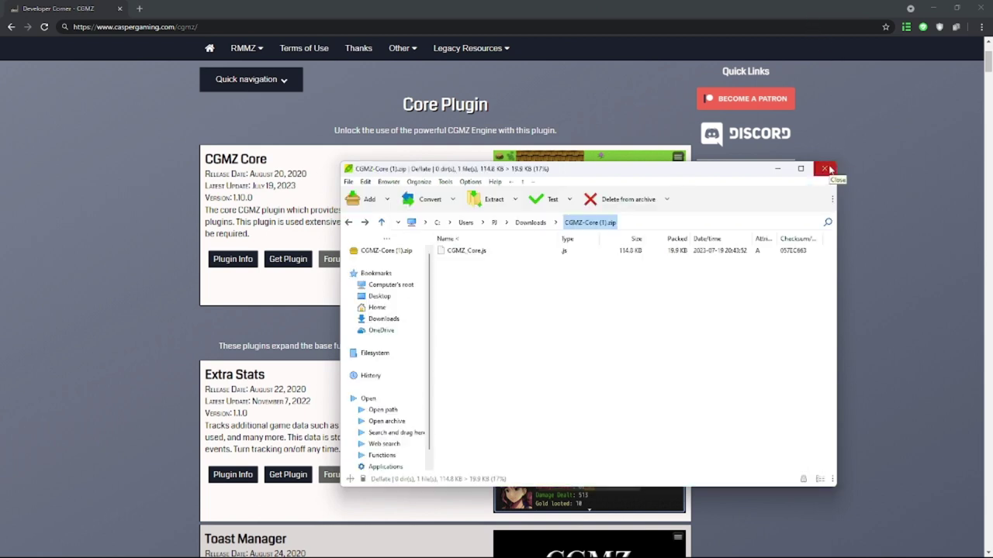
click(829, 169)
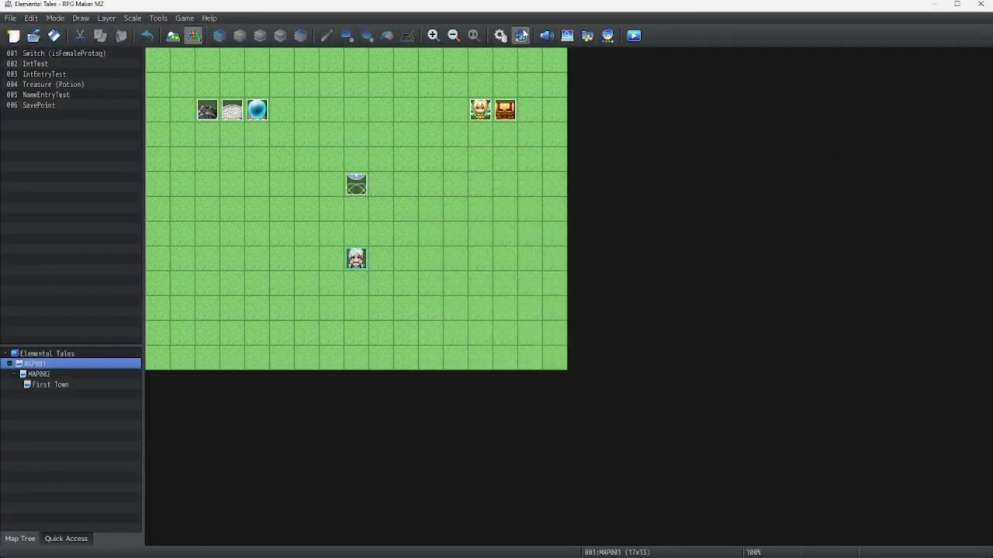
mouse_move(521, 35)
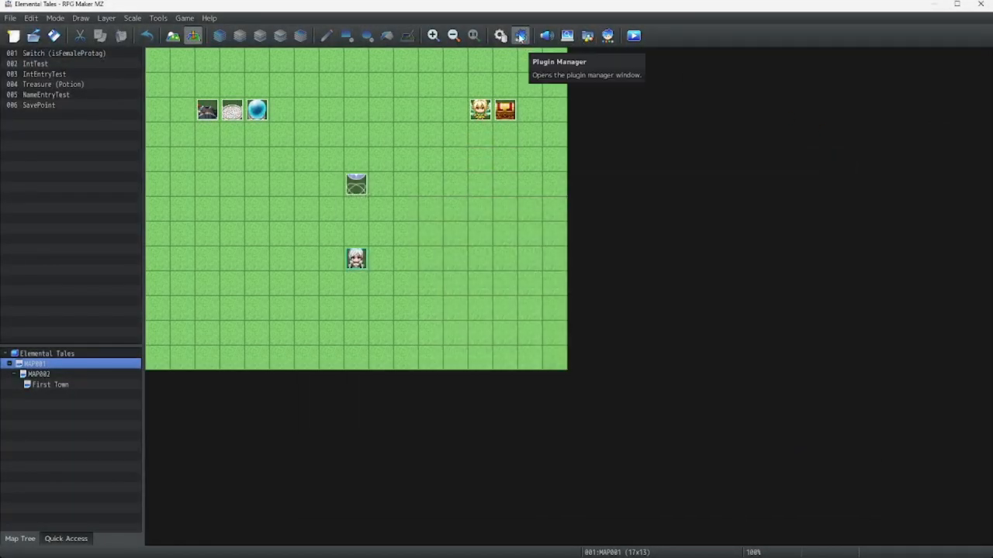
Step: Open the project's Plugin Manager from the toolbar
click(520, 35)
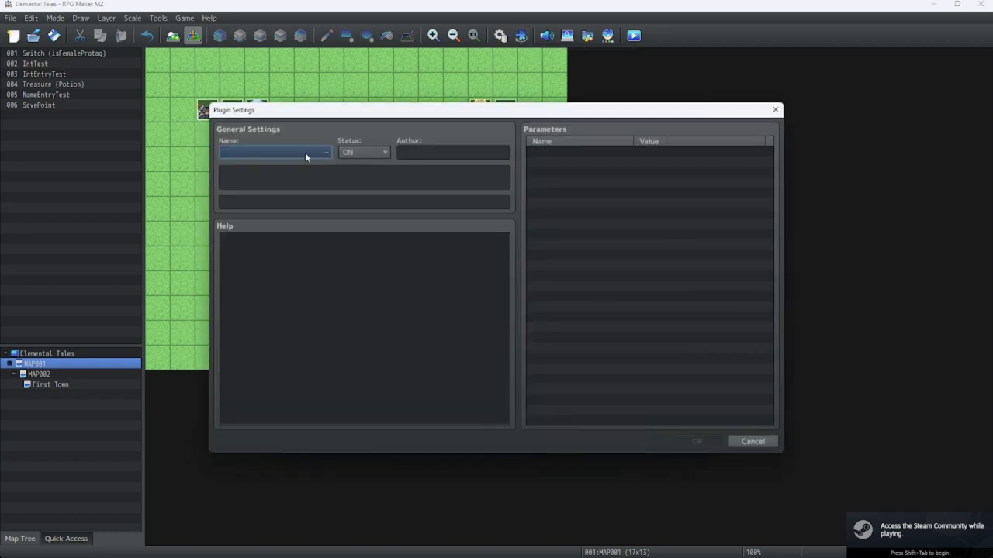
Step: Pick CGMZ_Core in Plugin Settings, confirm it, and save the plugin list
click(325, 152)
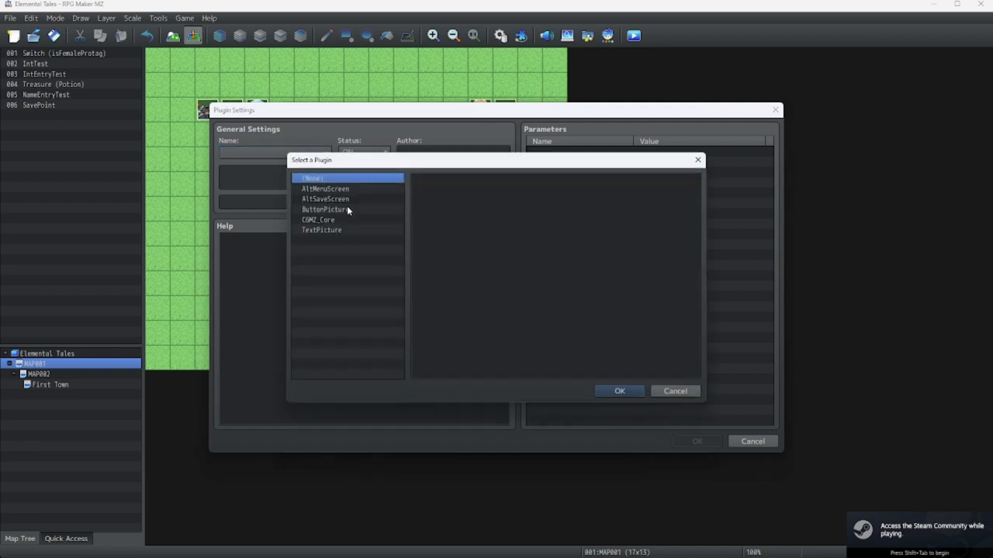
click(318, 220)
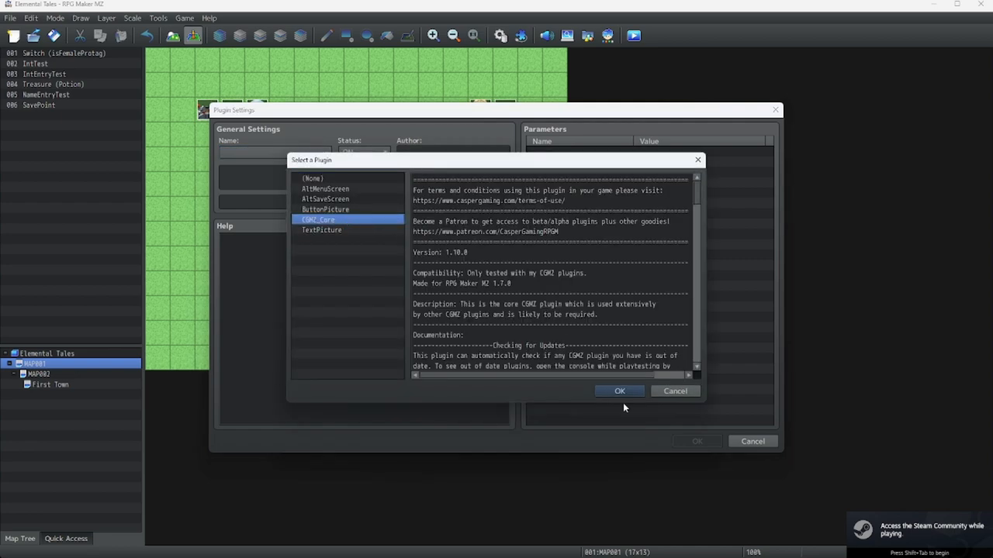
mouse_move(620, 391)
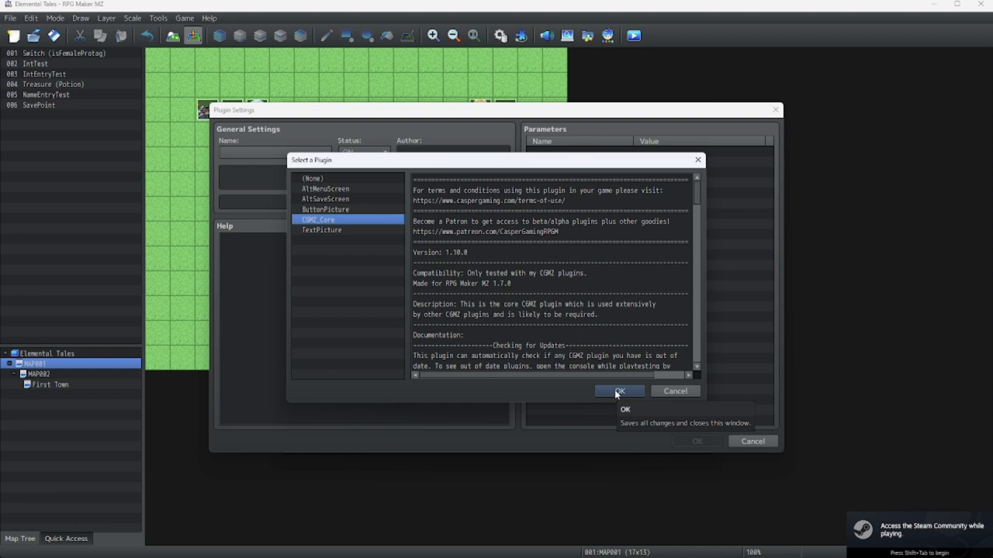
click(618, 391)
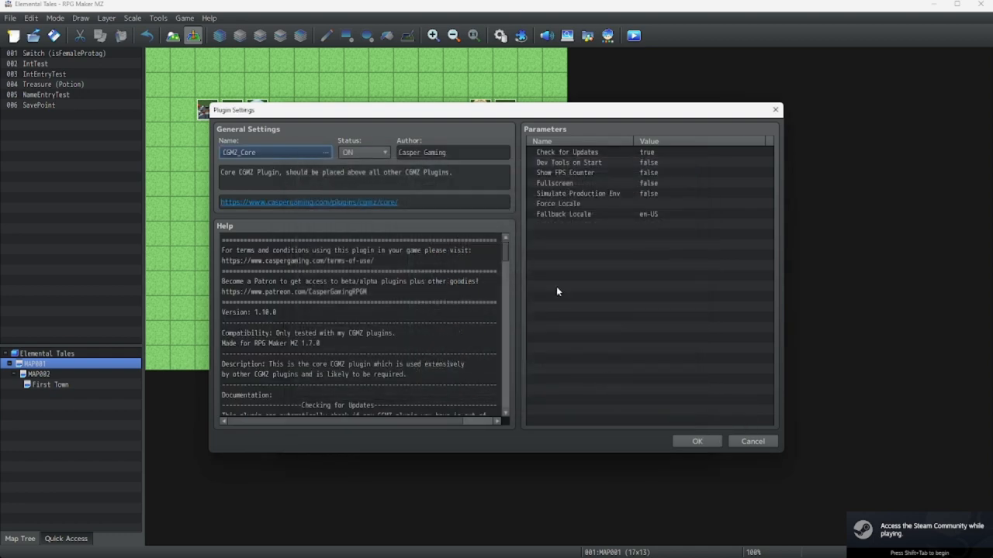
mouse_move(449, 218)
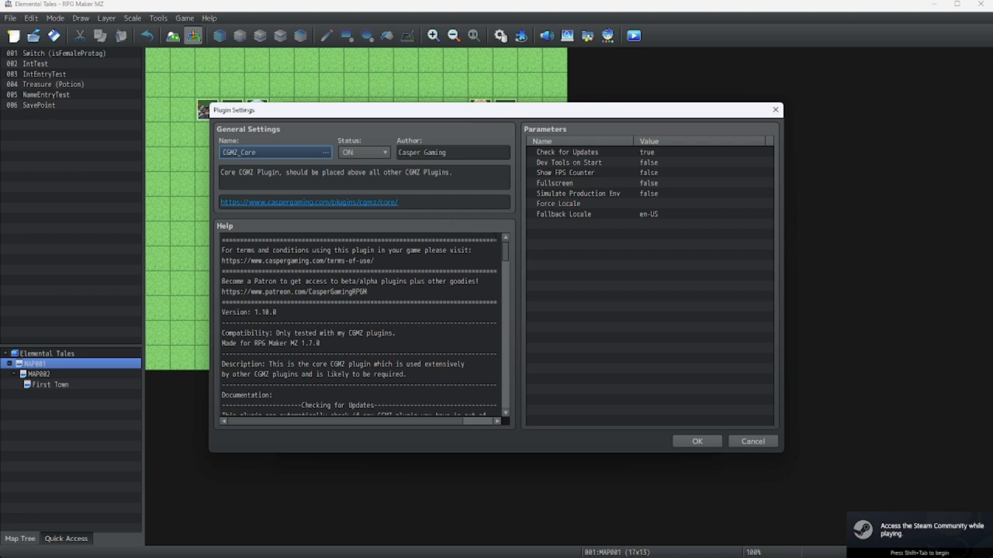
mouse_move(327, 213)
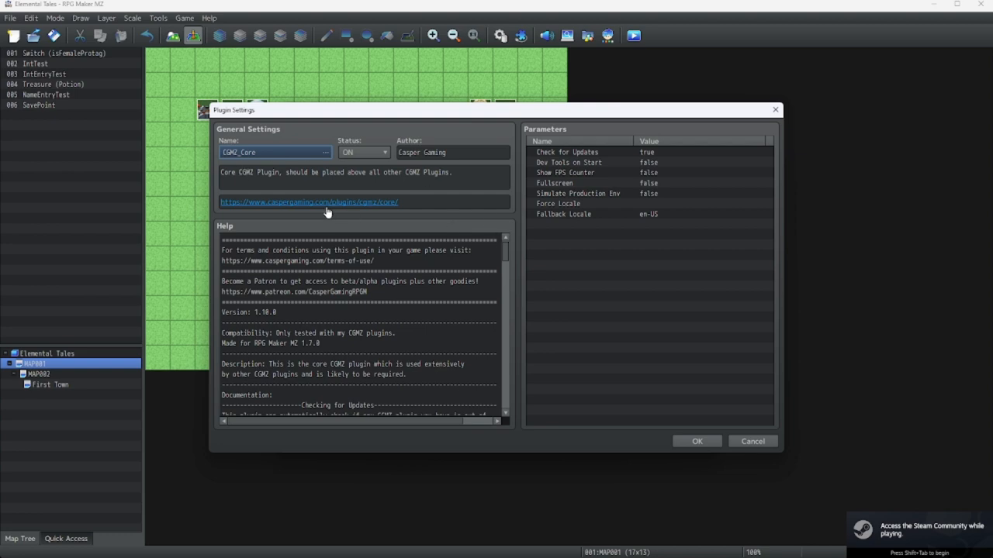
mouse_move(463, 217)
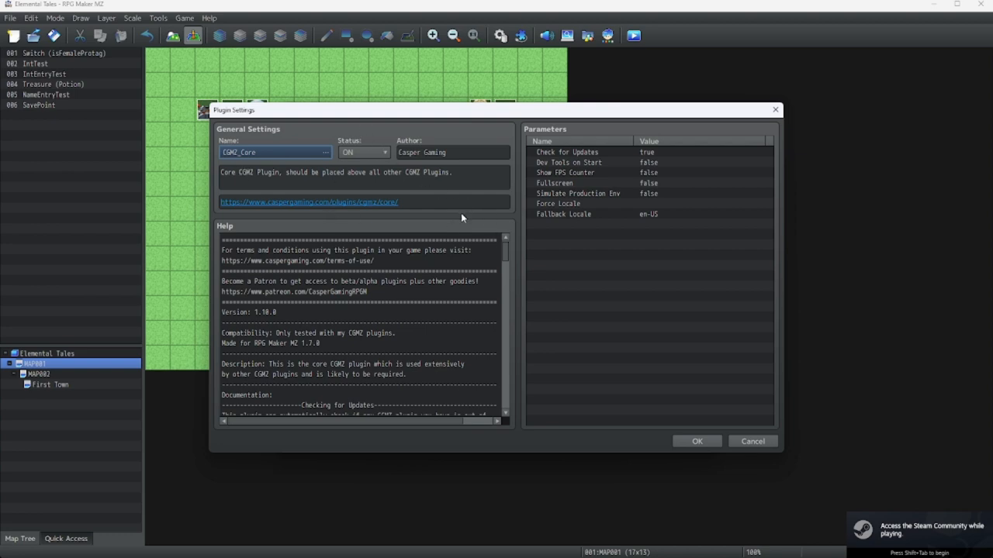
mouse_move(696, 441)
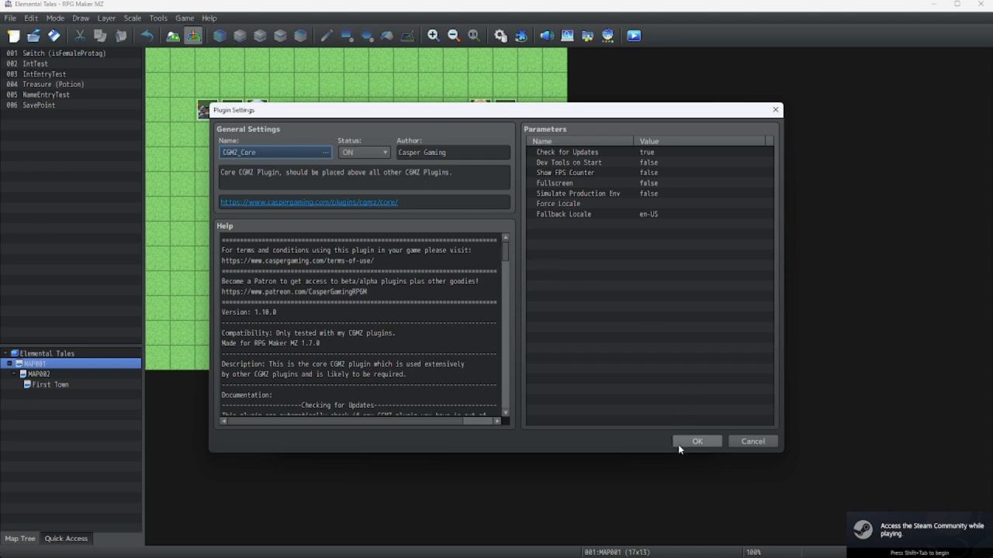
click(696, 440)
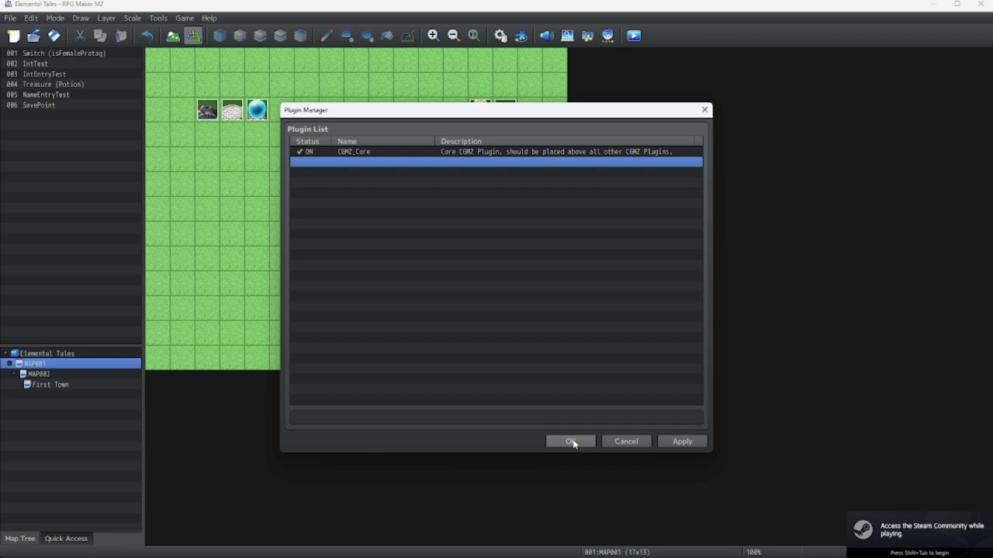
click(570, 441)
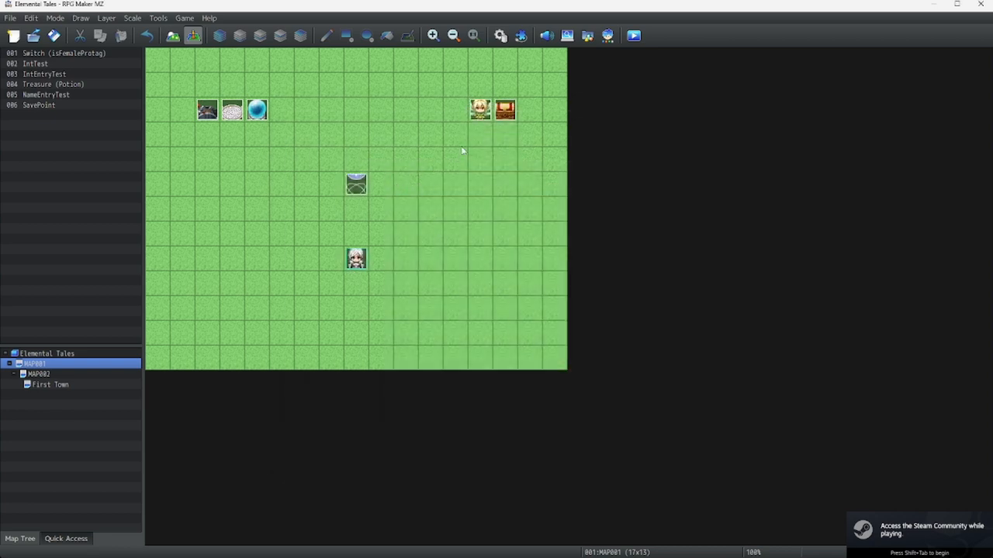
click(257, 110)
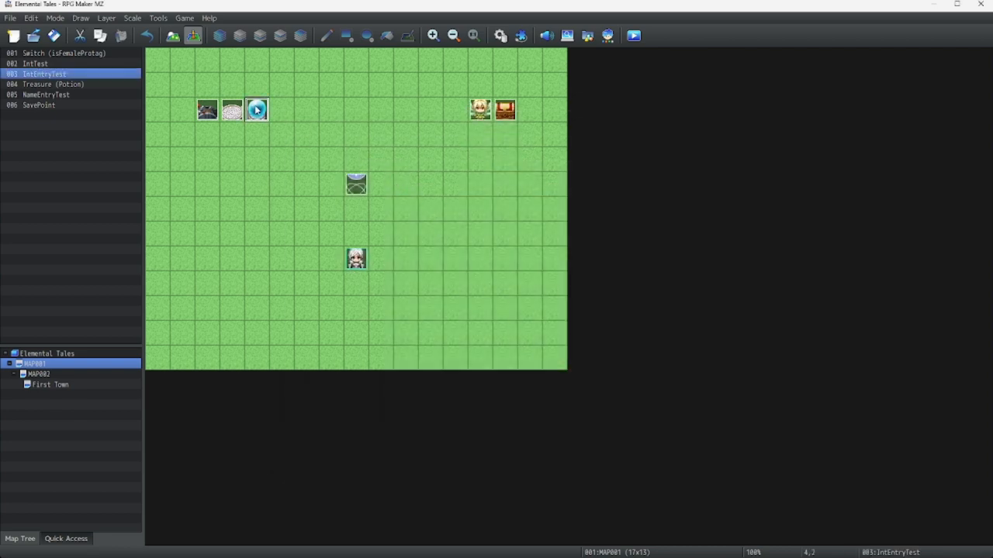
double_click(256, 109)
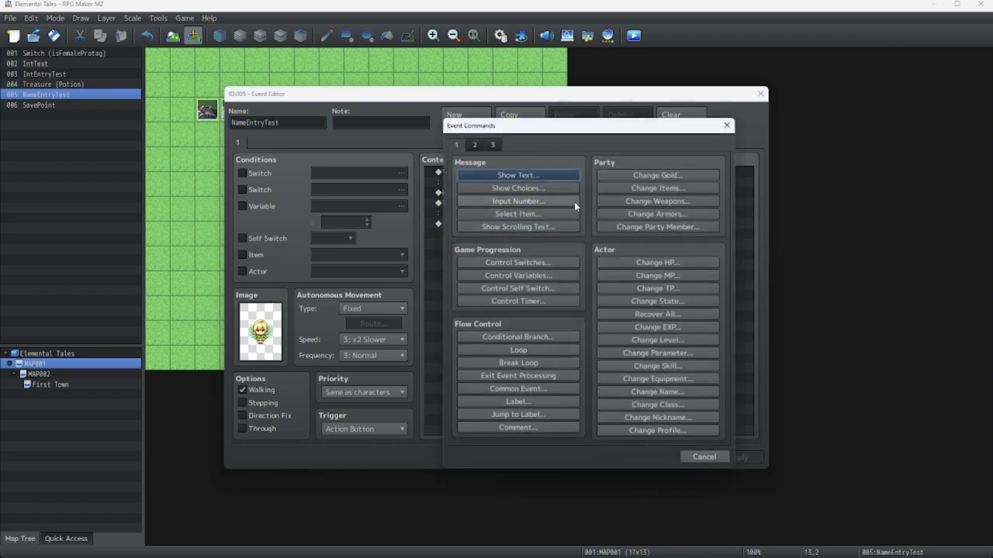
click(474, 145)
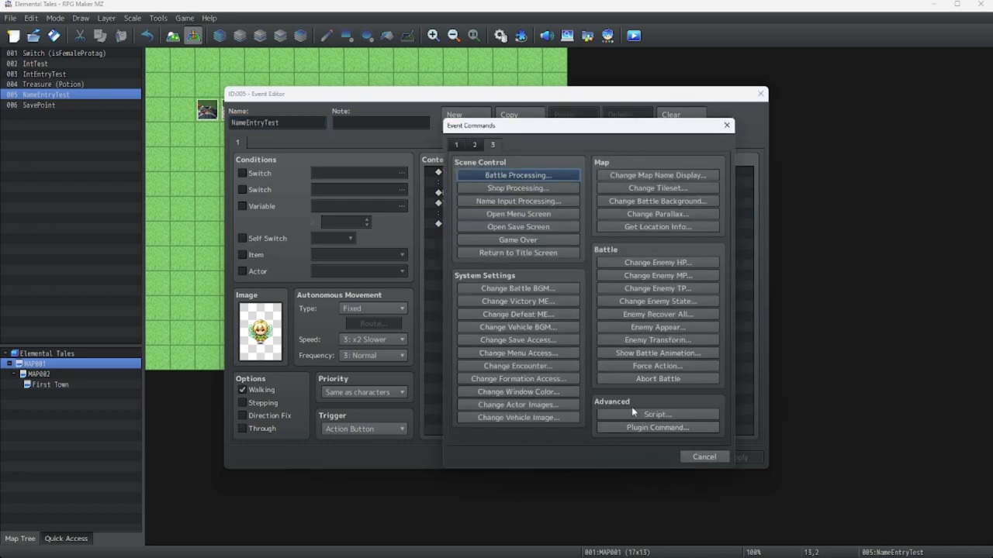
click(657, 427)
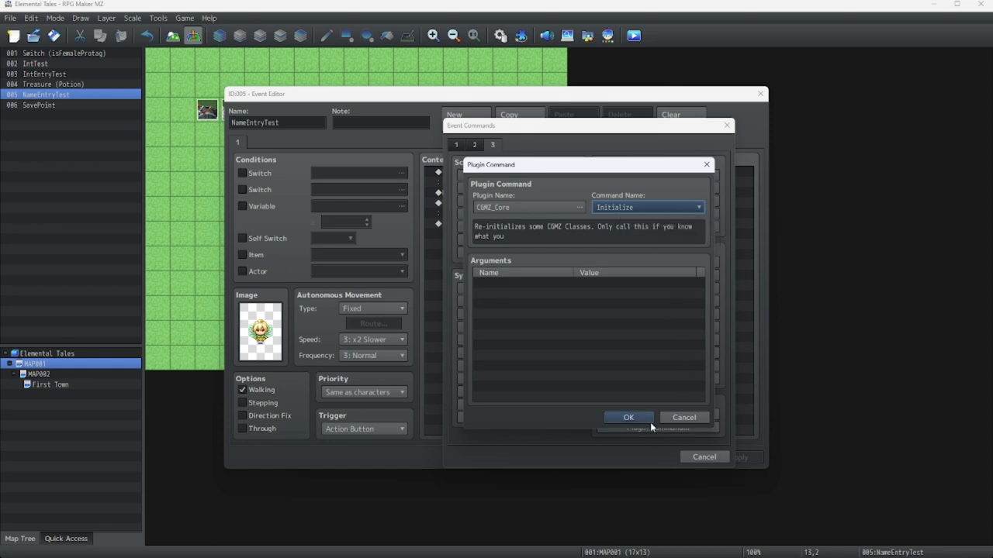
click(628, 417)
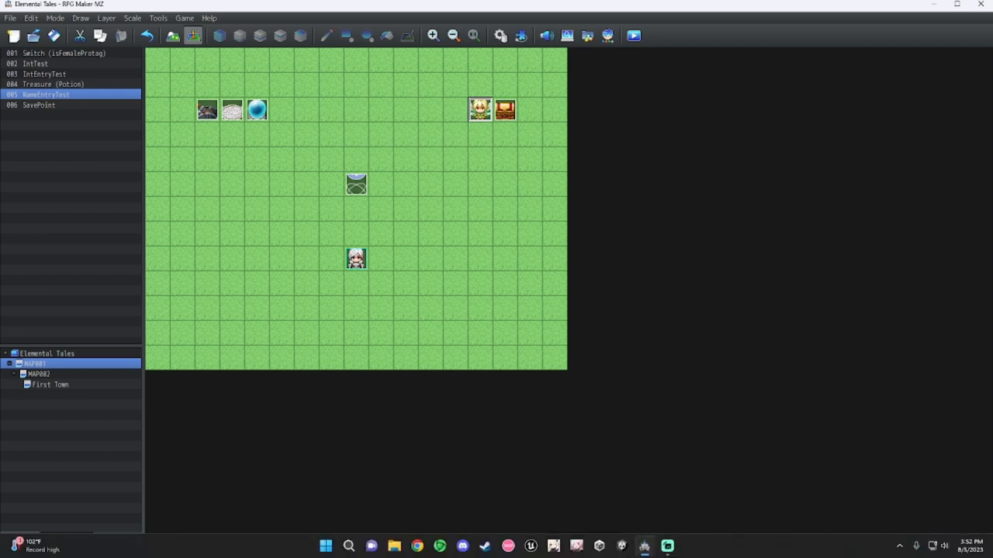
Step: Download the Toast Manager zip from the CGMZ plugins page in Chrome
click(417, 546)
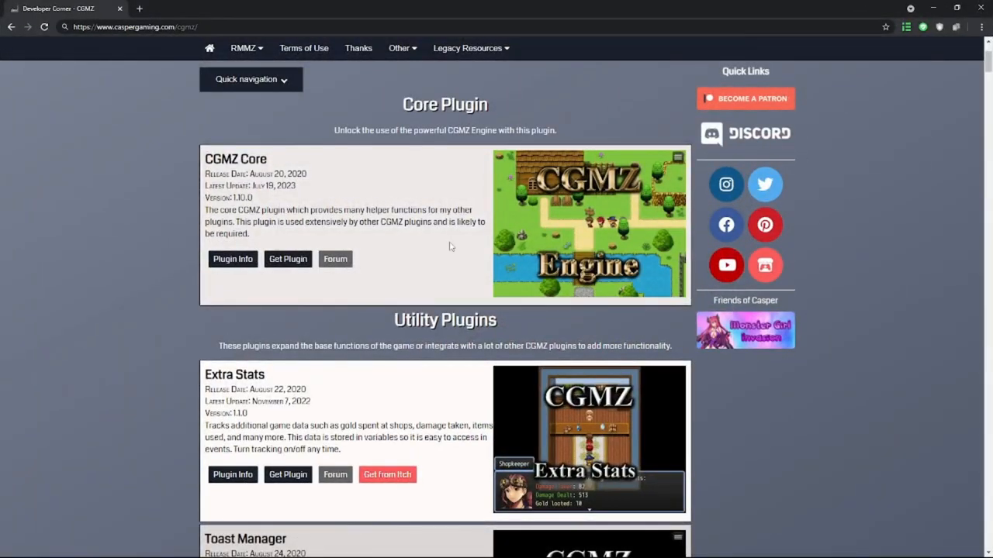
scroll(down, 3)
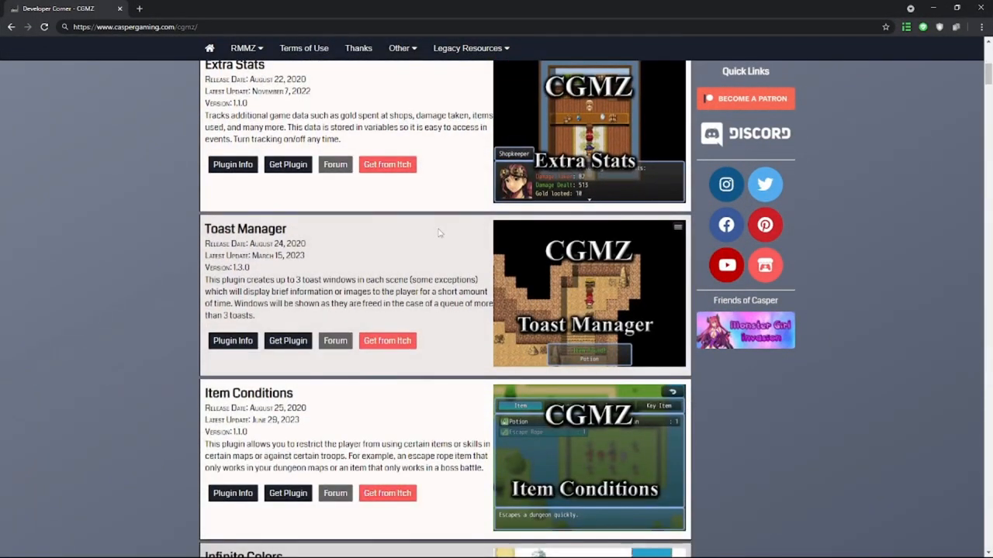
mouse_move(424, 257)
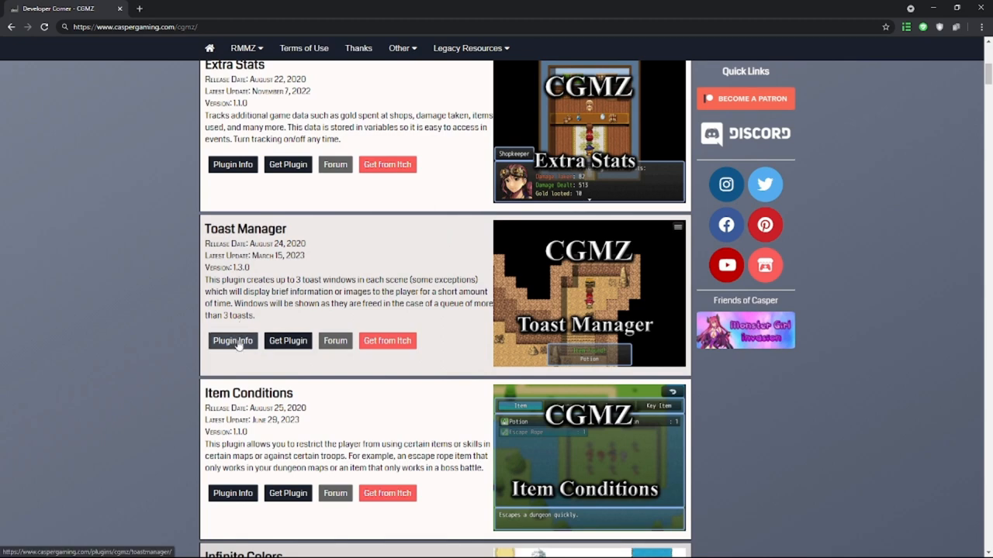
mouse_move(288, 340)
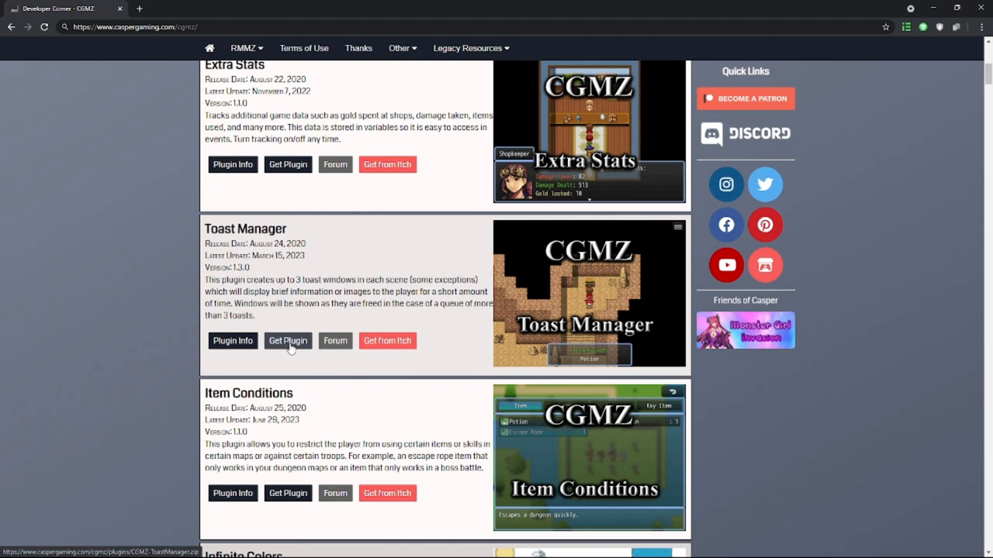
click(287, 341)
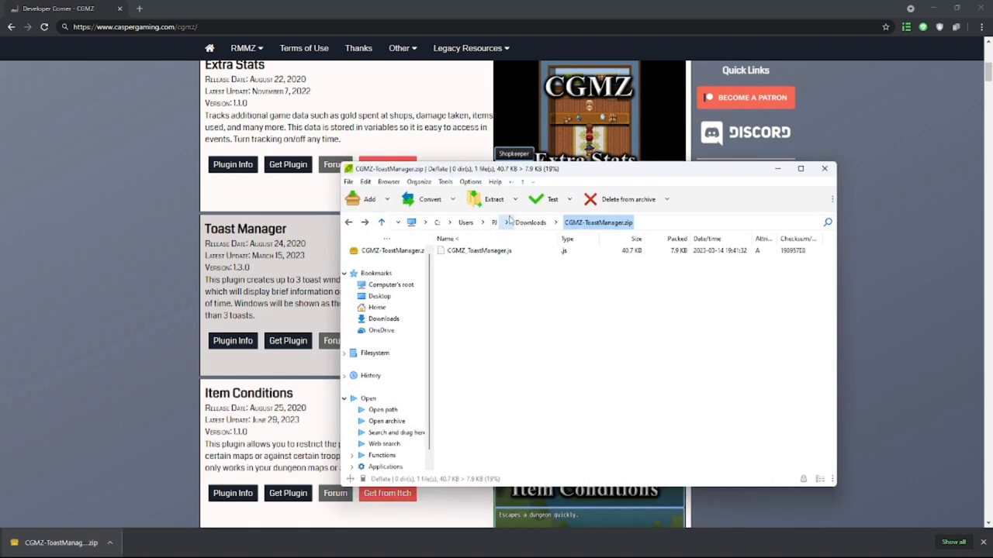
Step: Extract CGMZ_ToastManager.js with PeaZip into ProjectElemental\js\plugins
click(514, 199)
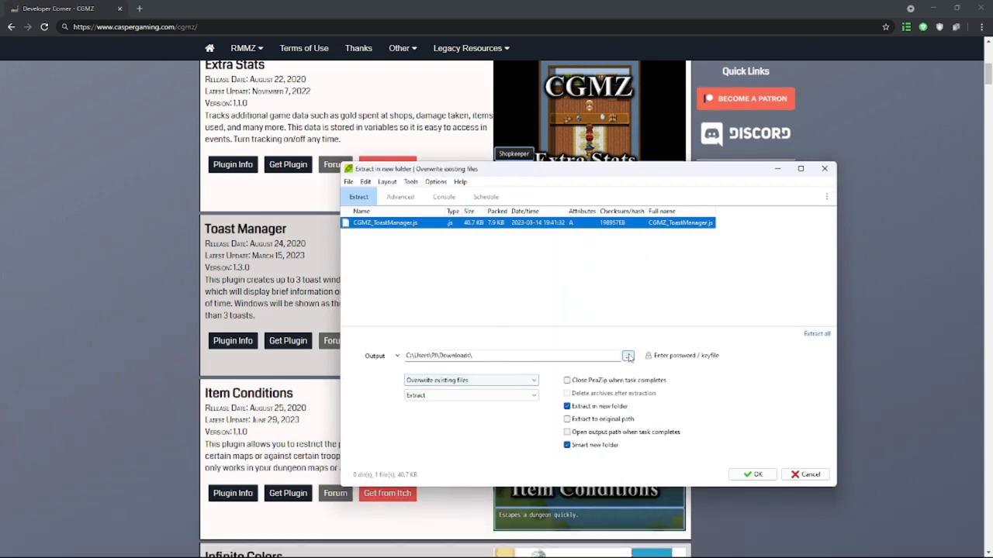
click(627, 355)
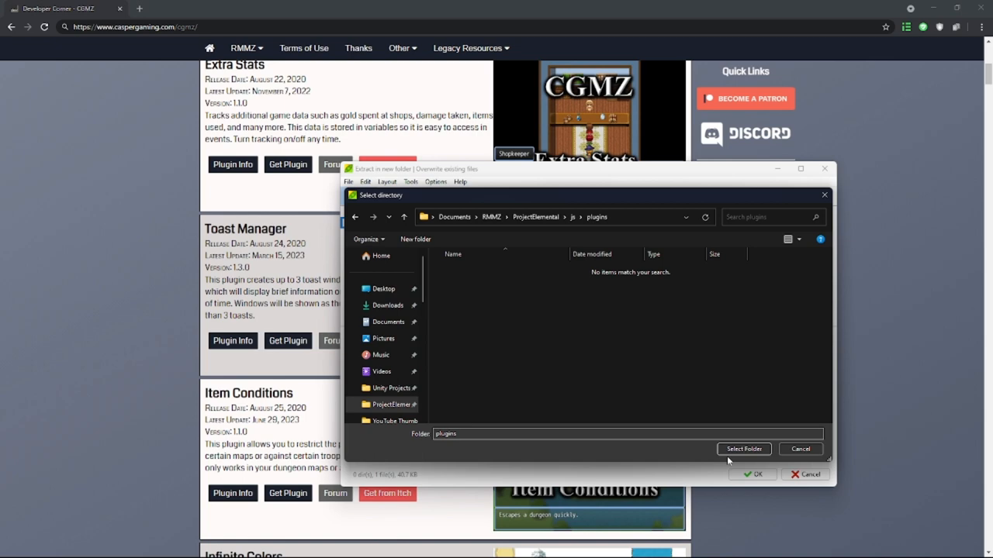
click(743, 449)
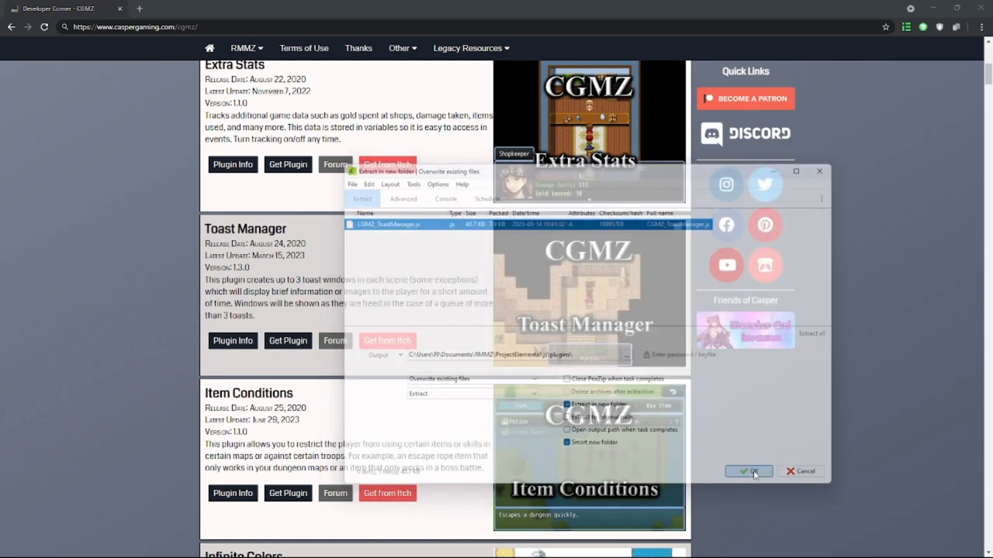
click(748, 472)
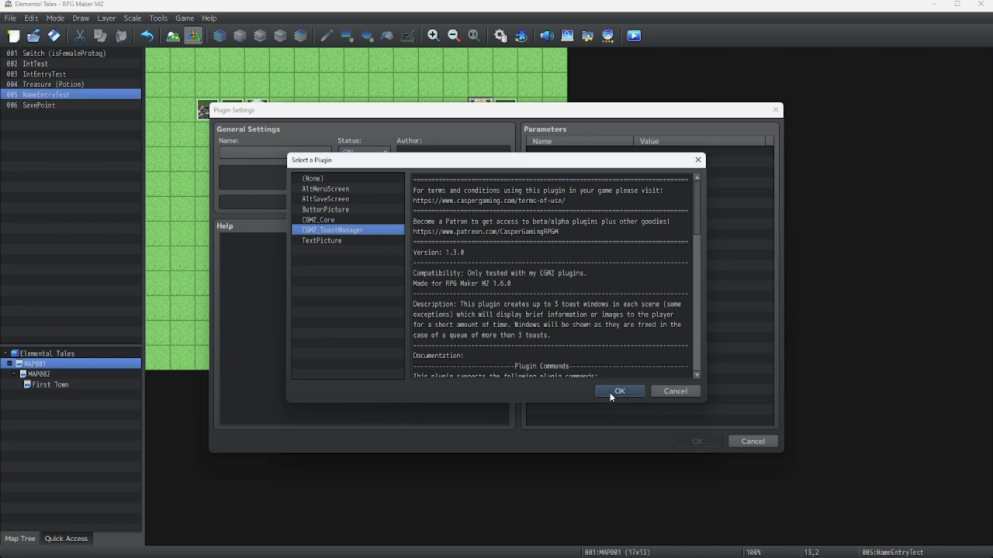
Step: Confirm CGMZ_ToastManager as the new plugin, switched ON with default parameters
click(619, 391)
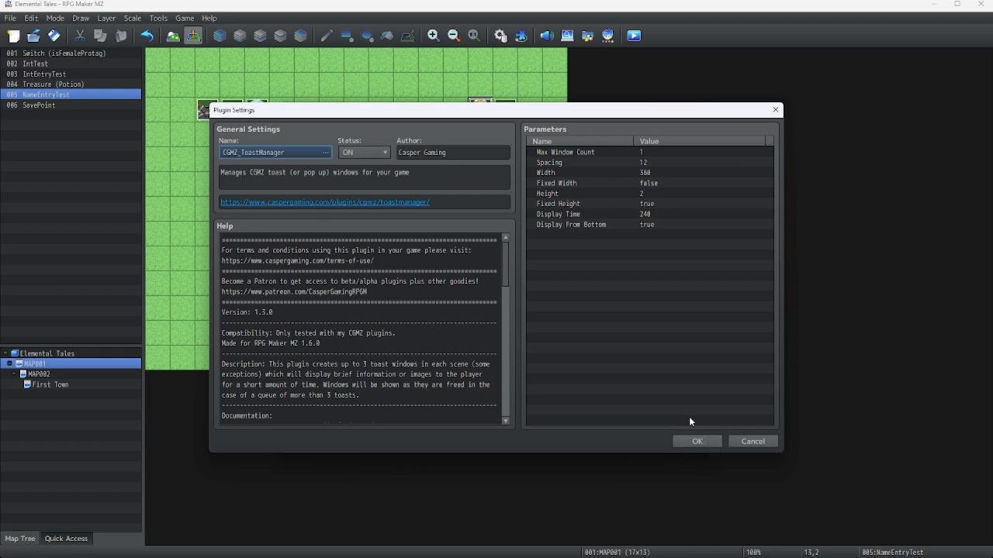
mouse_move(696, 441)
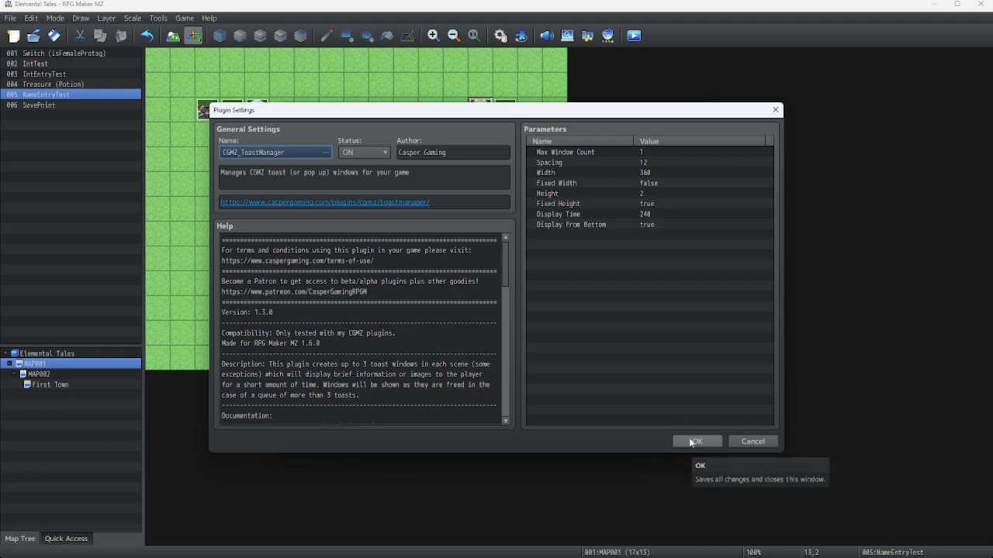
mouse_move(693, 404)
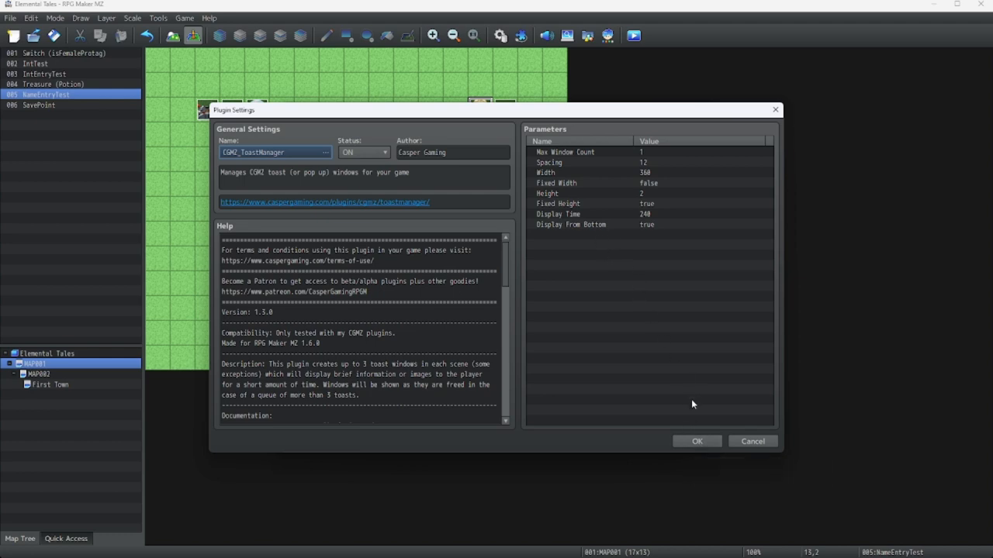
mouse_move(568, 196)
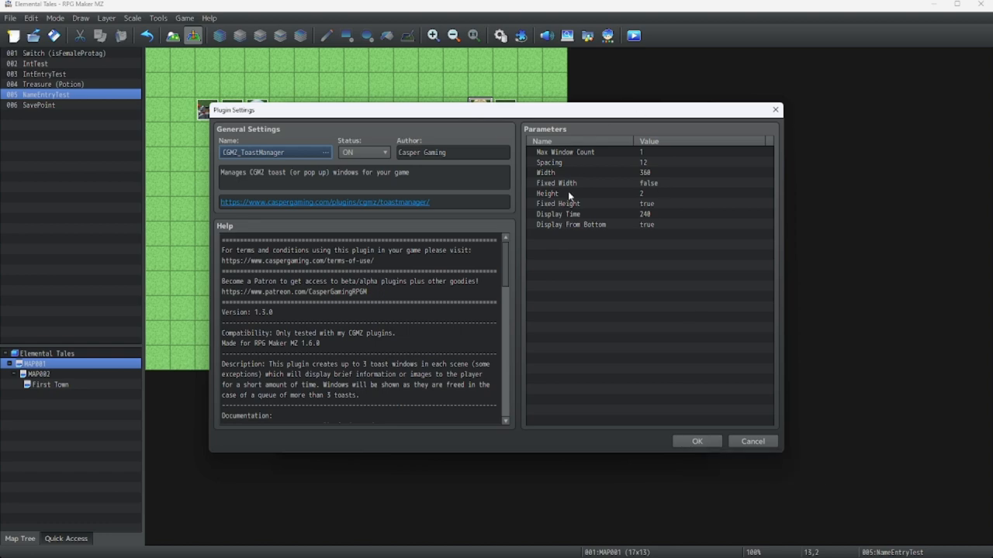
mouse_move(581, 180)
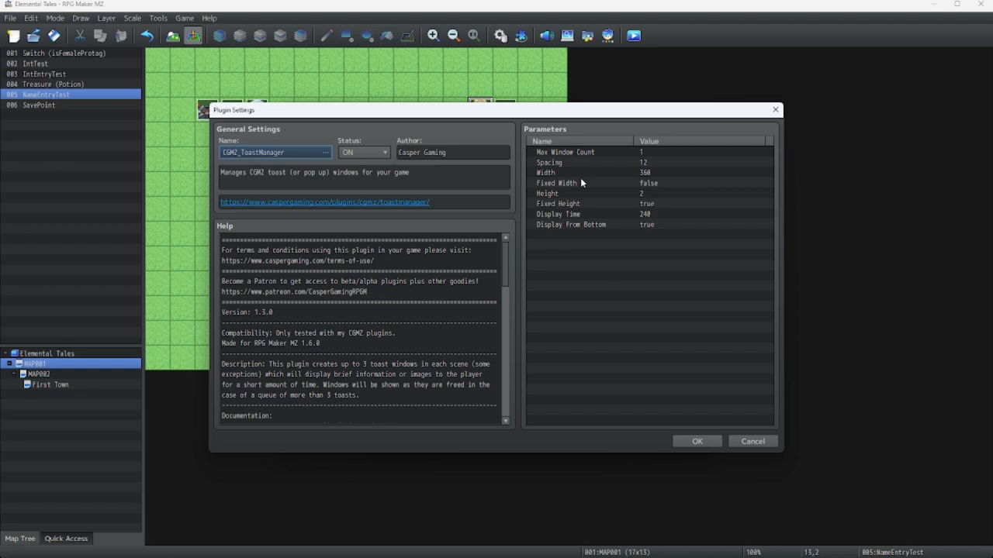
mouse_move(601, 174)
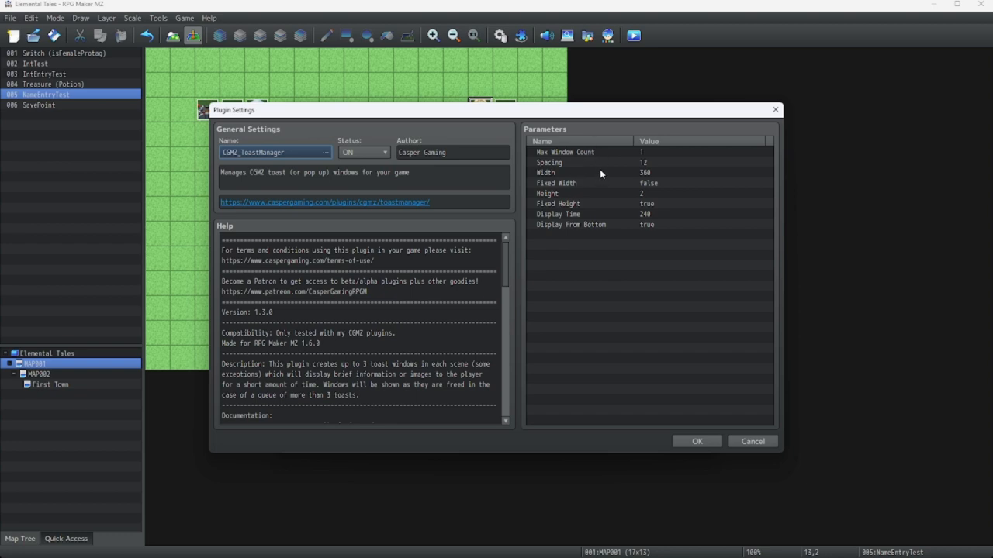
mouse_move(600, 175)
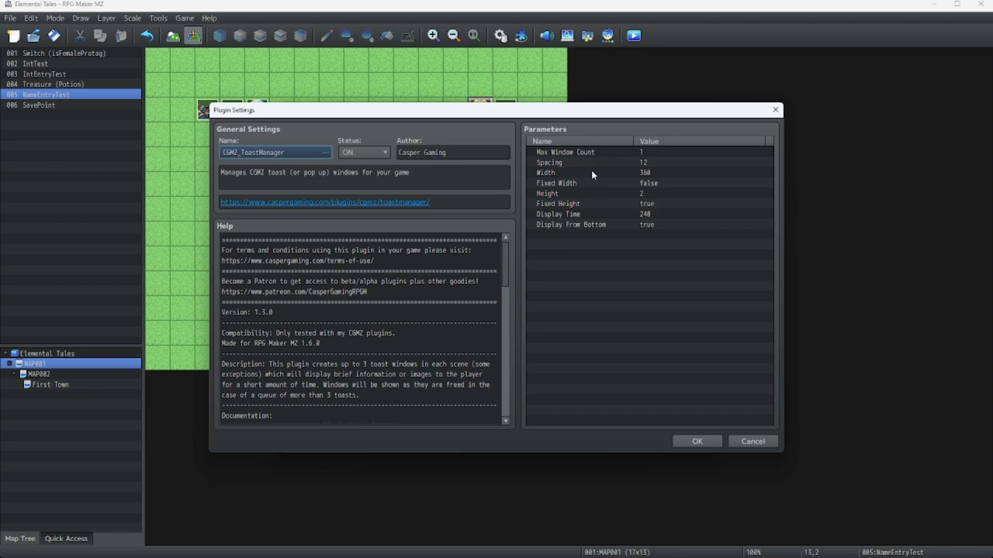
mouse_move(601, 223)
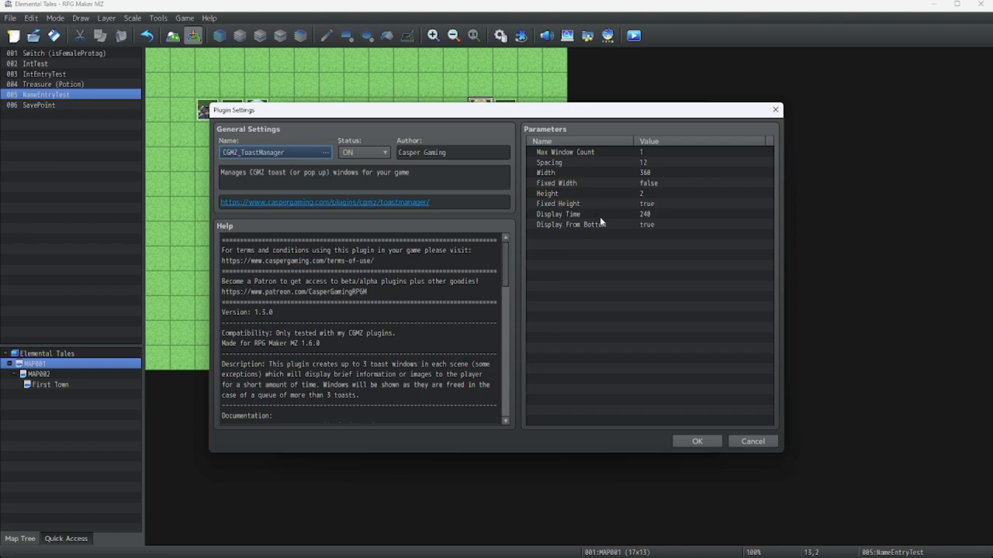
mouse_move(598, 214)
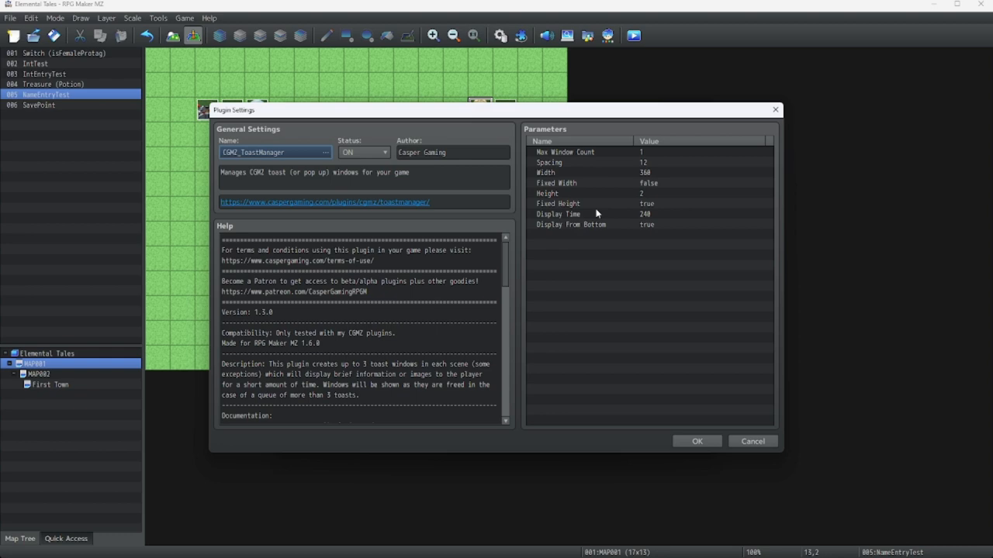
mouse_move(618, 372)
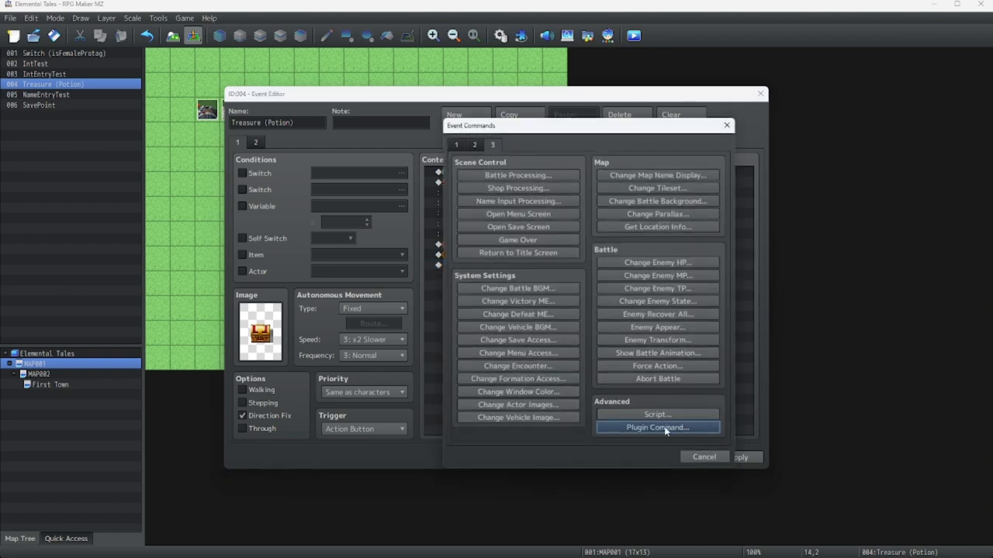
Step: Add a CGMZ_ToastManager Create Text Toast plugin command and open its Line 1 text
click(657, 428)
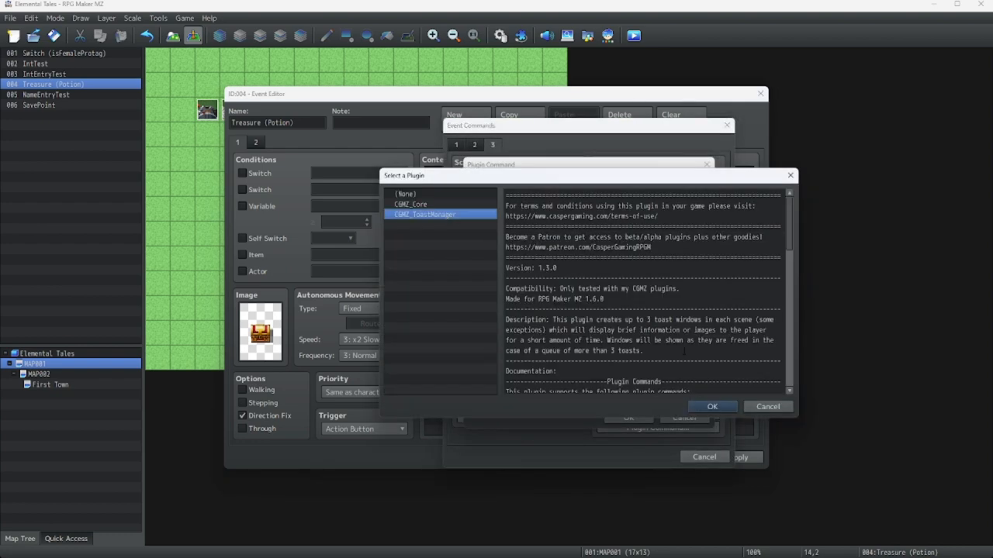
click(711, 406)
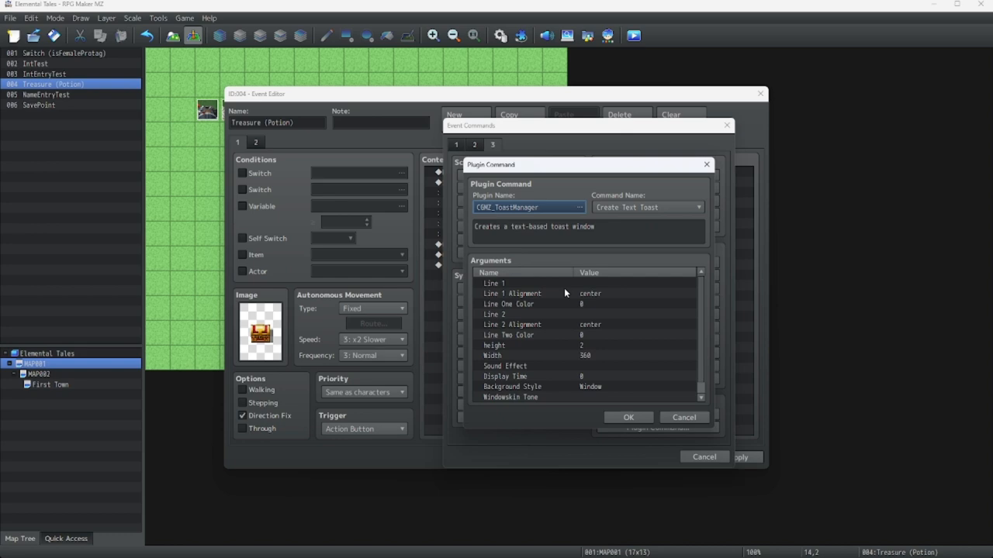
mouse_move(552, 288)
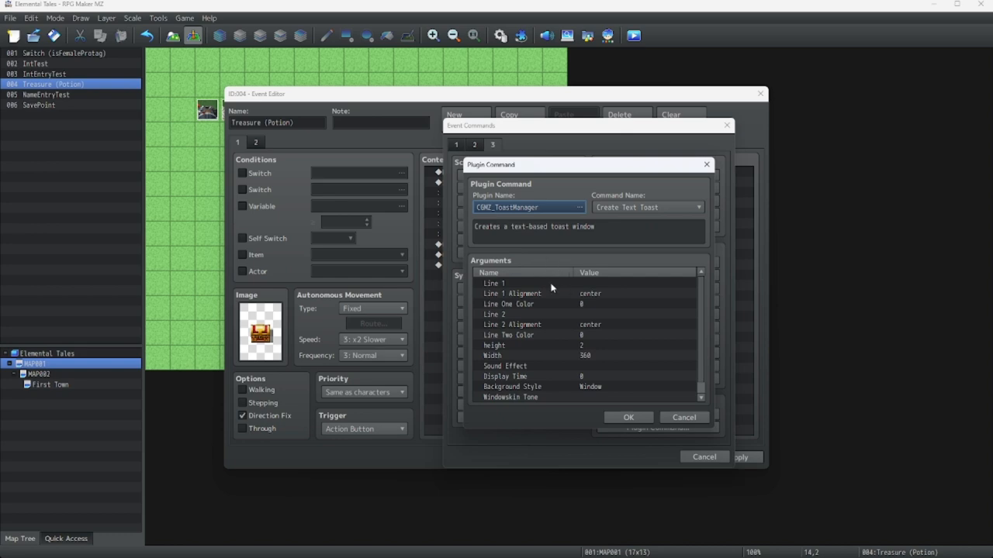
click(543, 283)
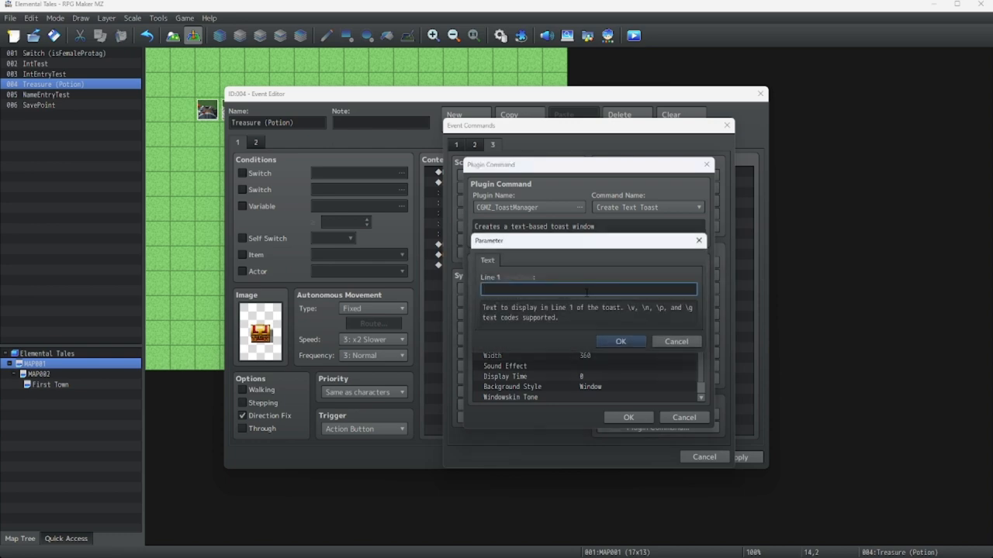
Step: Set toast Line 1 to 'Got it!' with colour 1, then open Line 2 for editing
text(Got it)
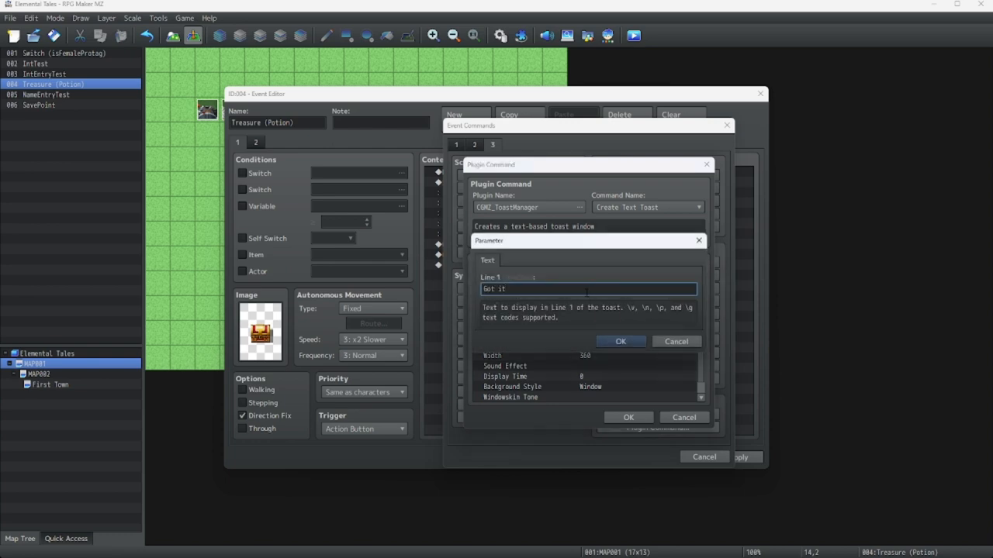
text(!)
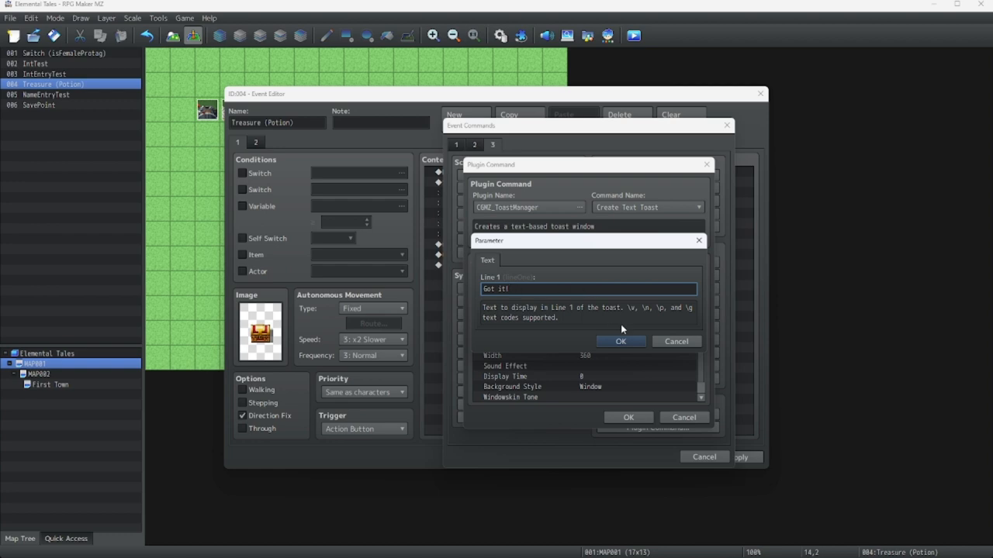
click(490, 255)
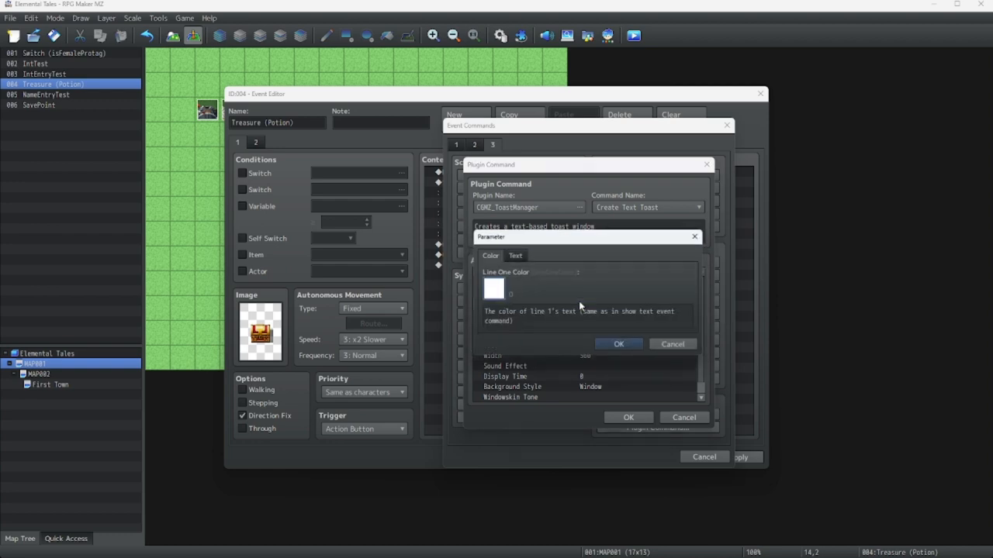
click(494, 289)
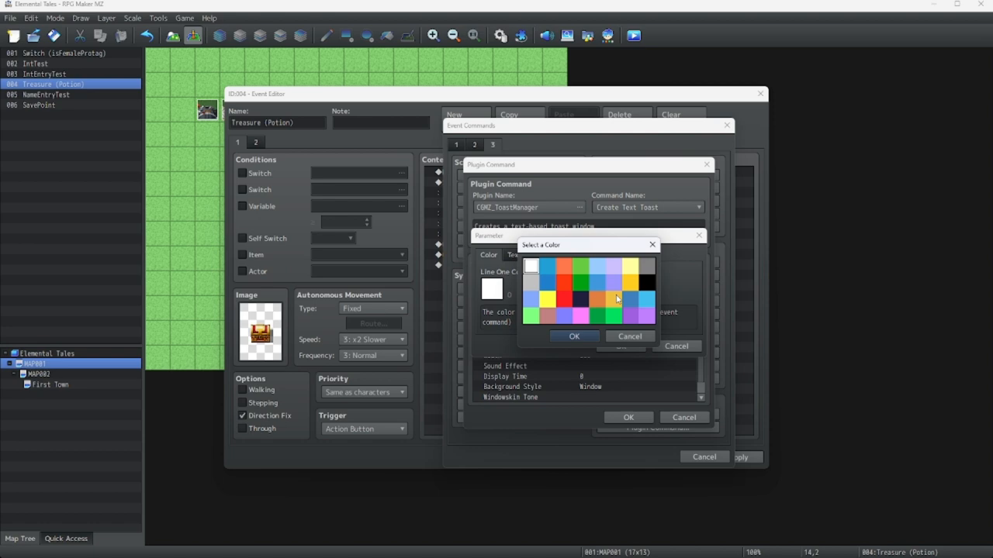
mouse_move(595, 271)
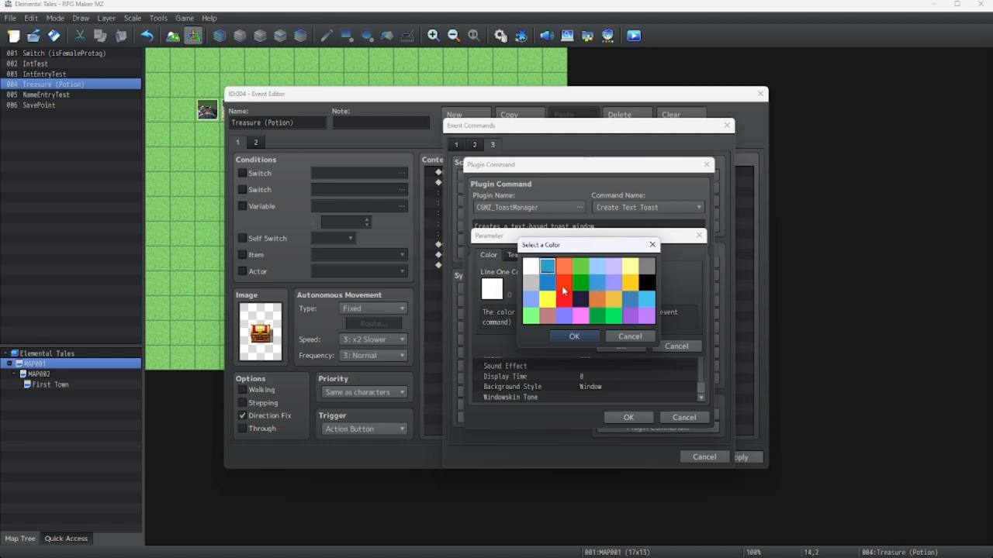
click(574, 336)
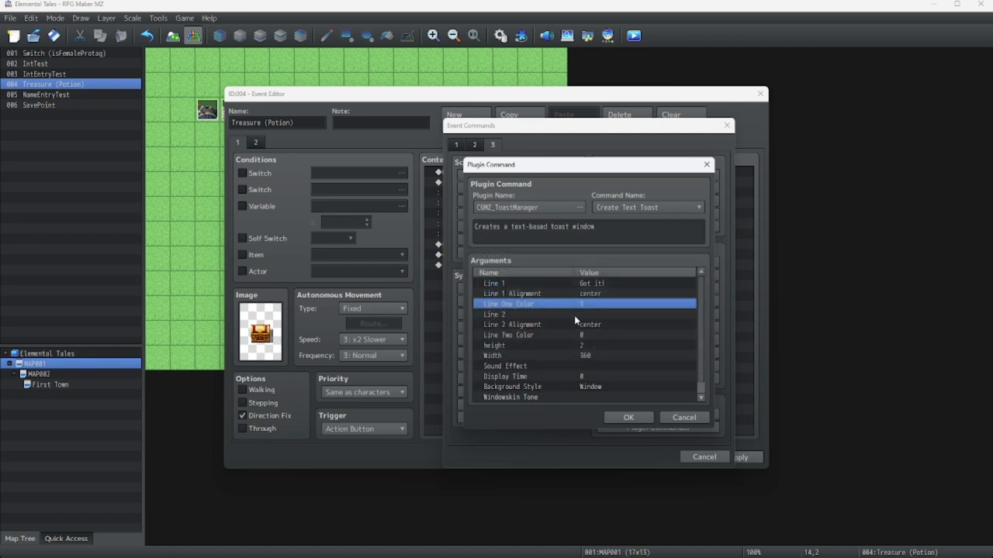
mouse_move(574, 317)
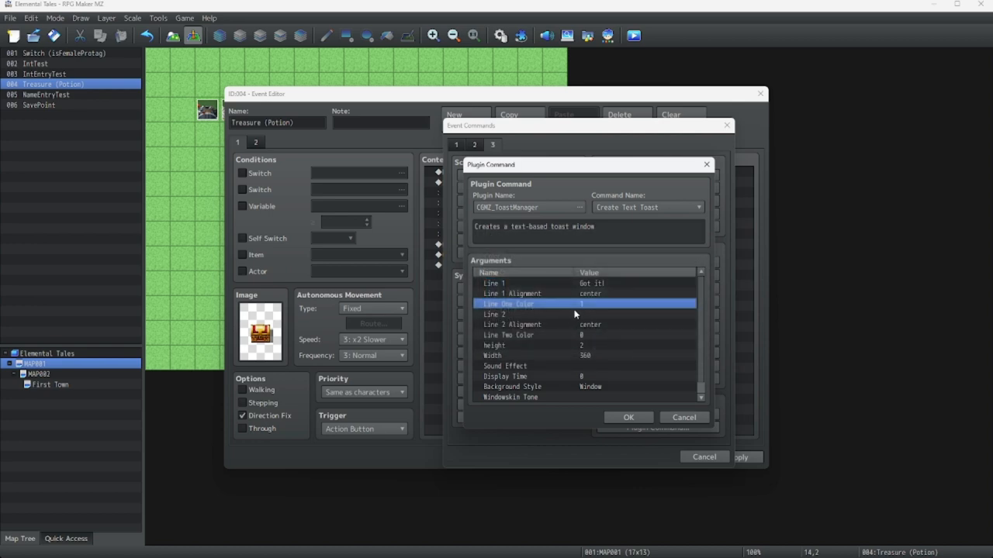
click(574, 314)
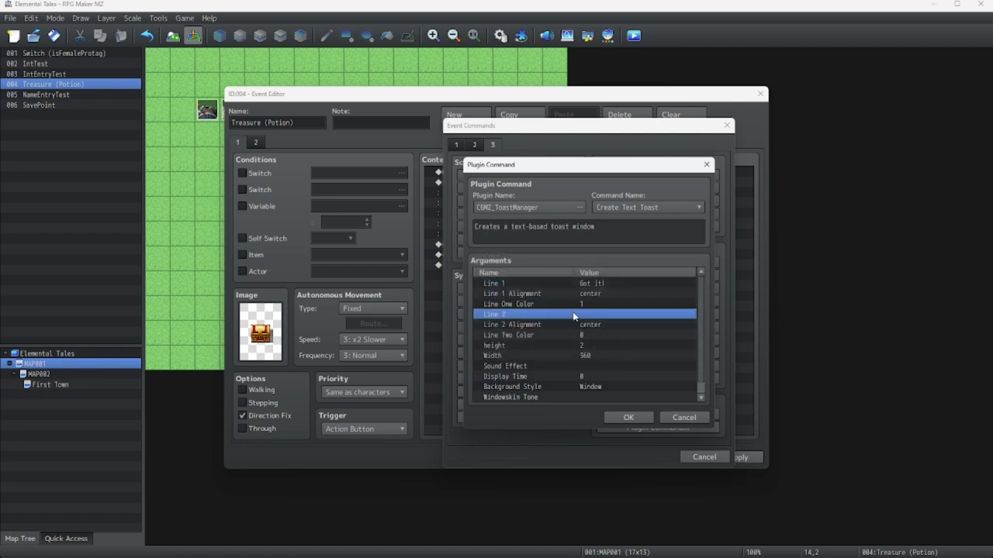
double_click(574, 314)
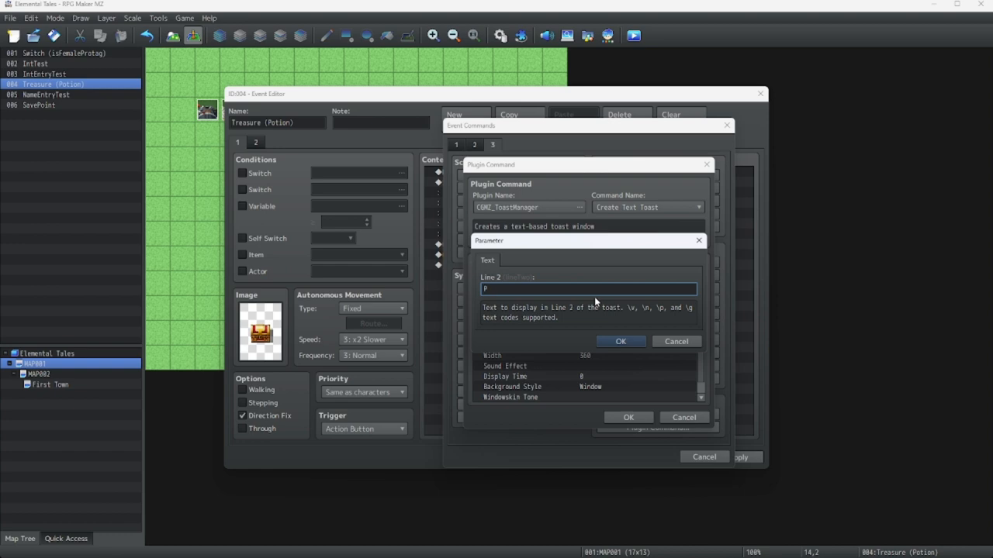
Step: Finish toast Line 2 as '\I[176] Potion x1' and insert the Create Text Toast command
text(\)
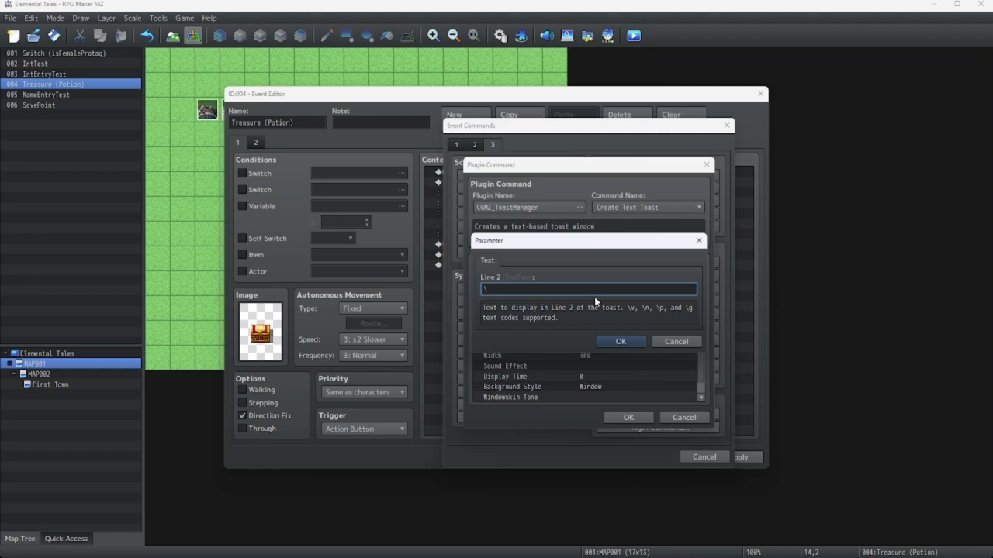
text(I[)
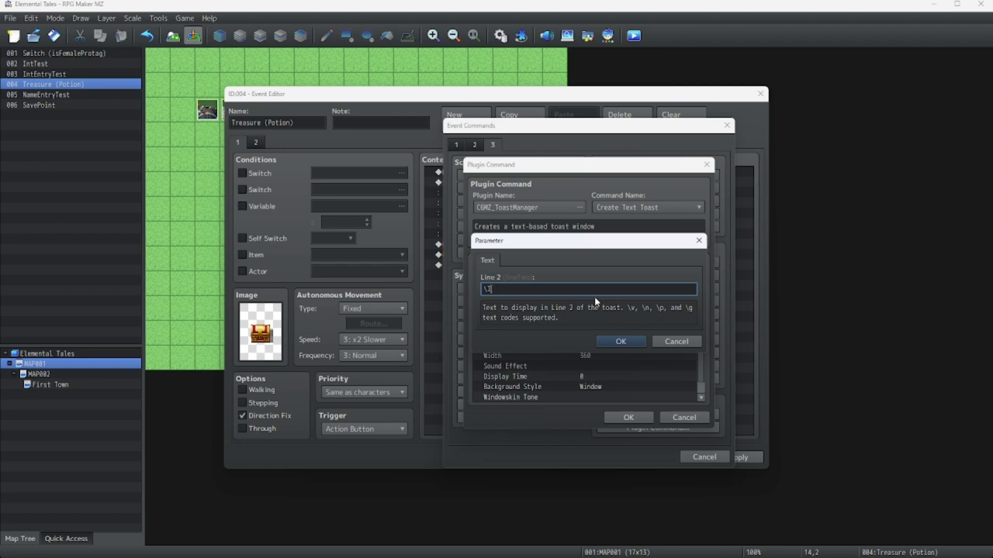
text([])
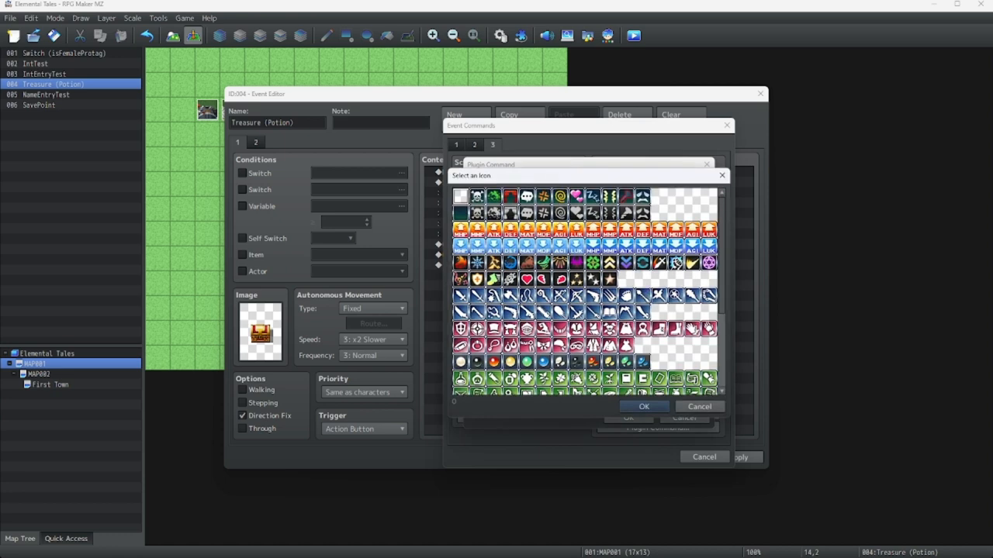
click(643, 407)
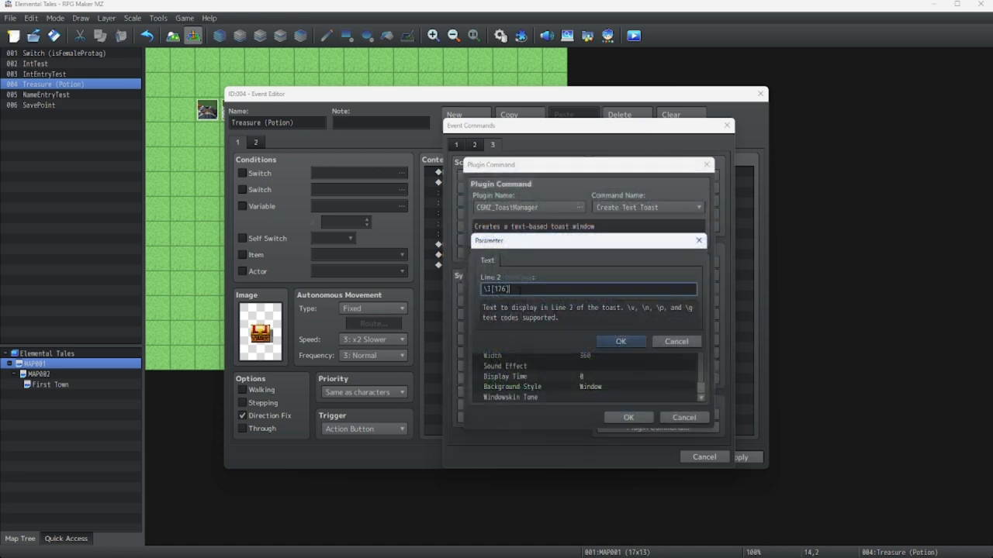
text(Pto)
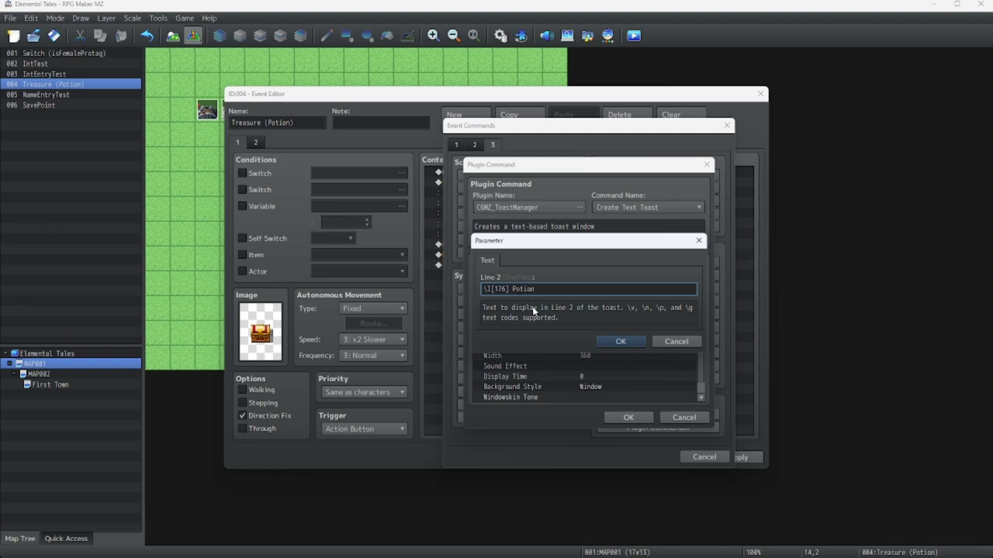
text(x)
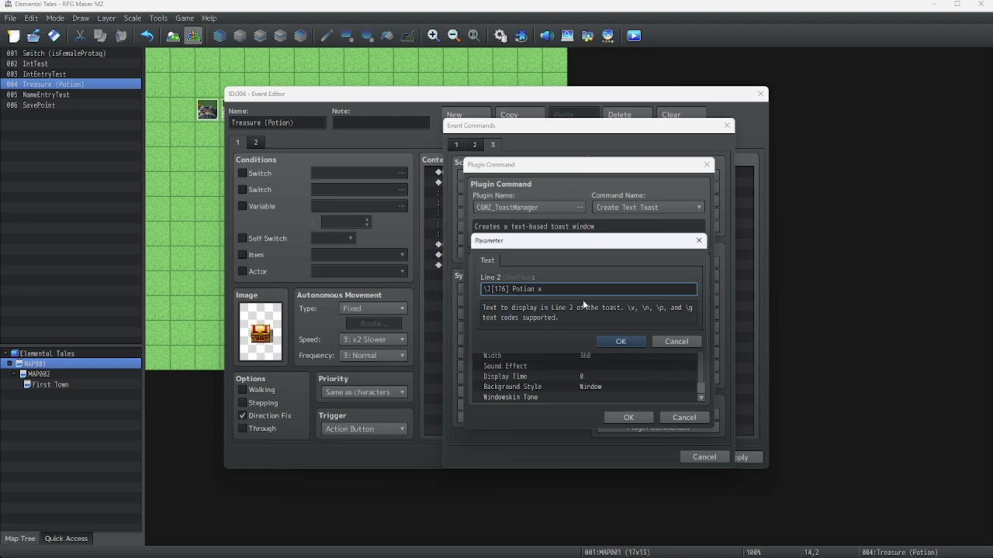
click(621, 341)
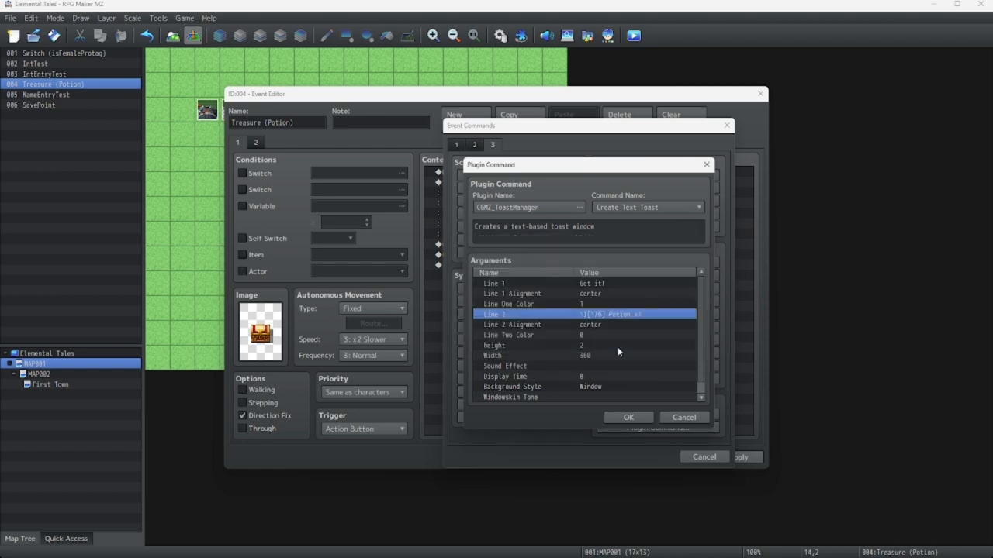
mouse_move(590, 371)
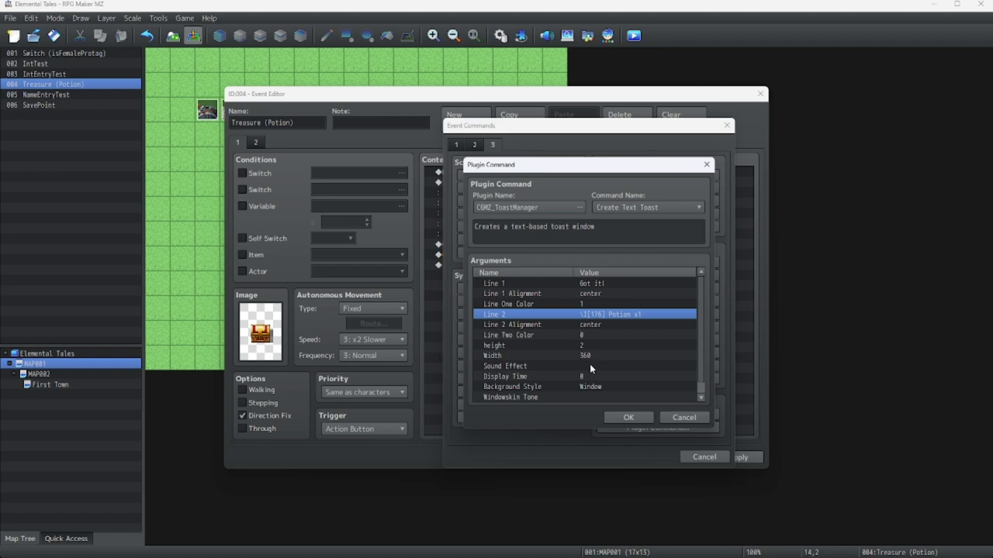
mouse_move(602, 403)
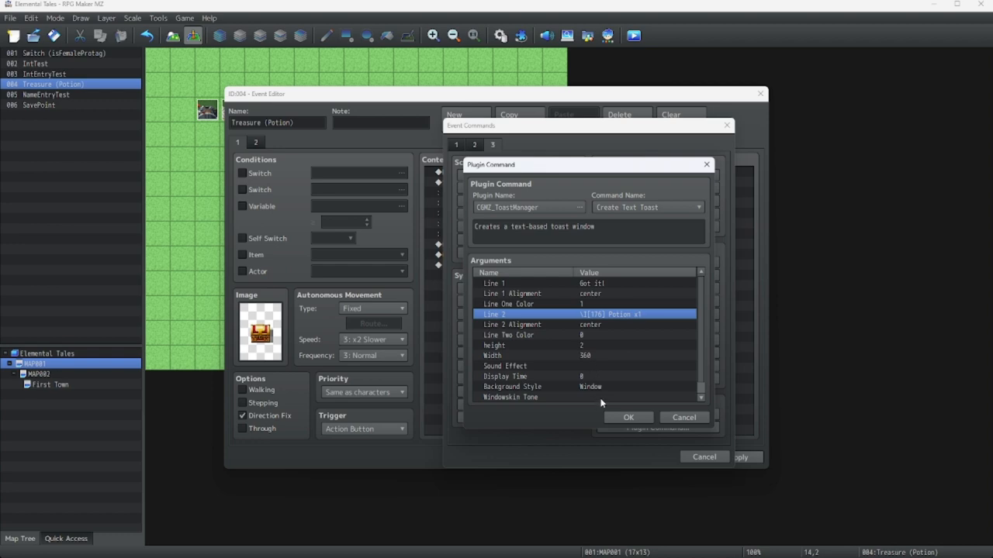
click(628, 418)
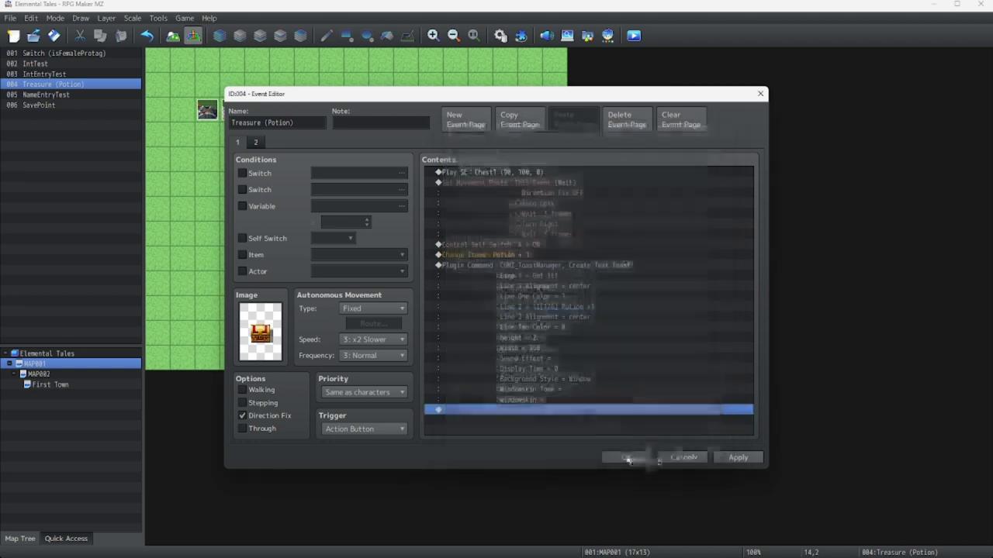
Step: Save the Treasure event, maximize the playtest window and start a New Game
click(629, 456)
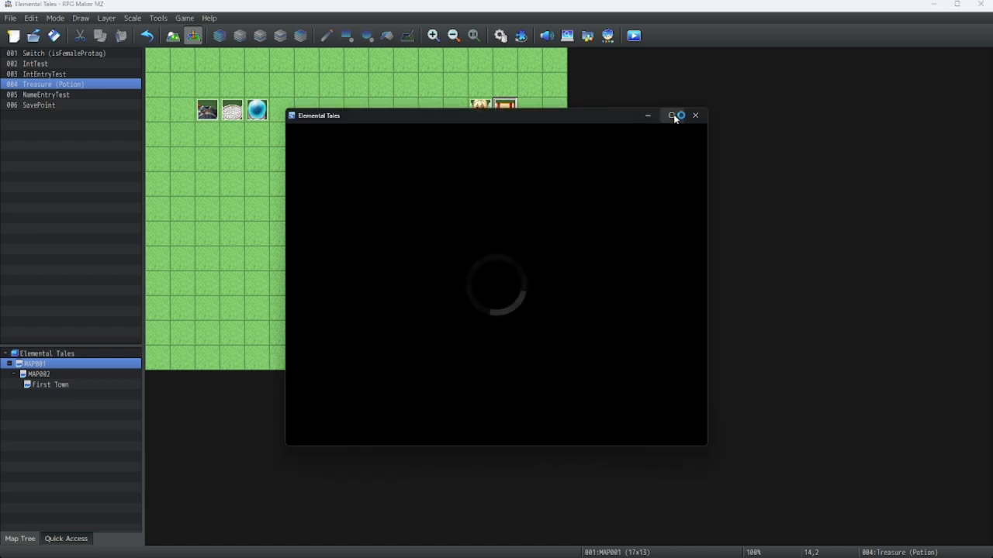
click(671, 115)
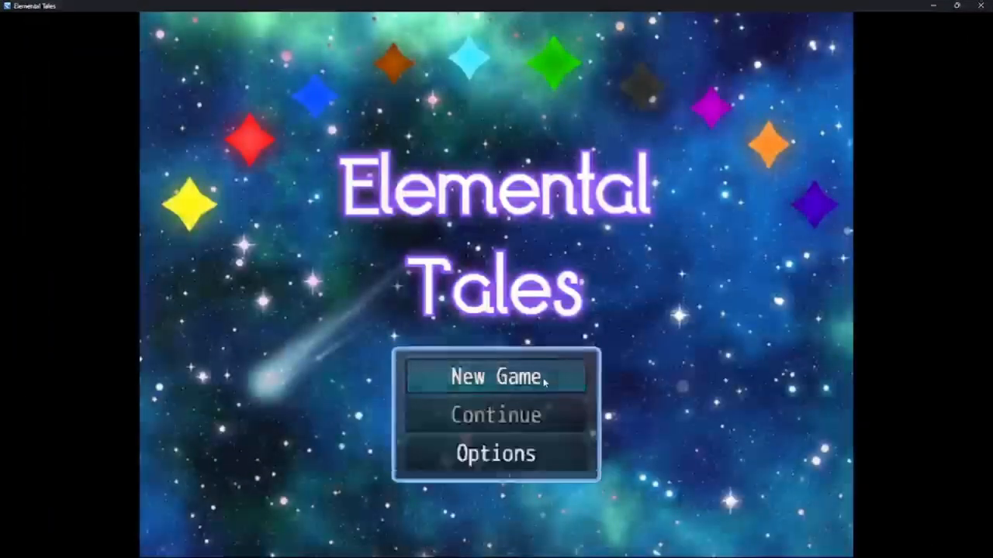
click(496, 376)
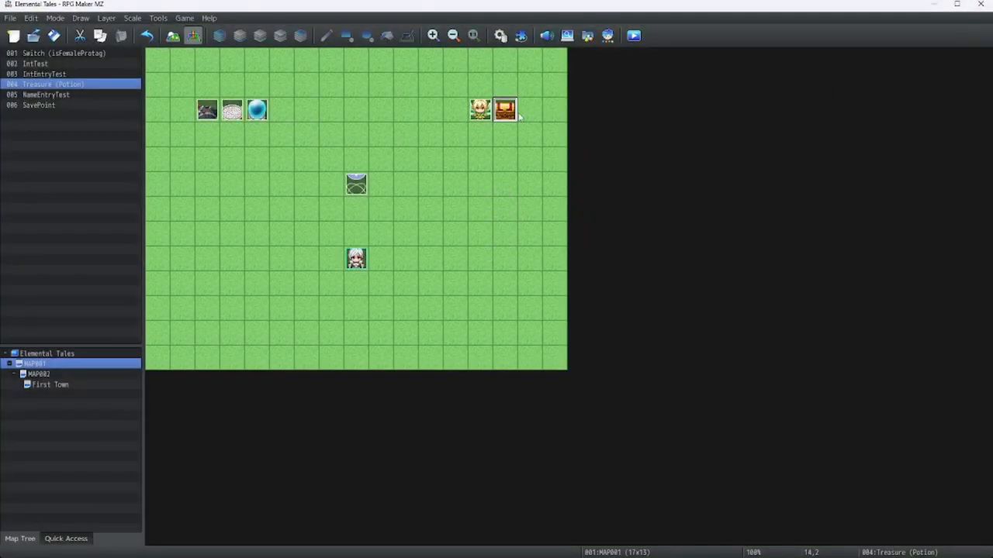
Step: Reopen the chest event and recheck the toast's Line 2 text
double_click(504, 109)
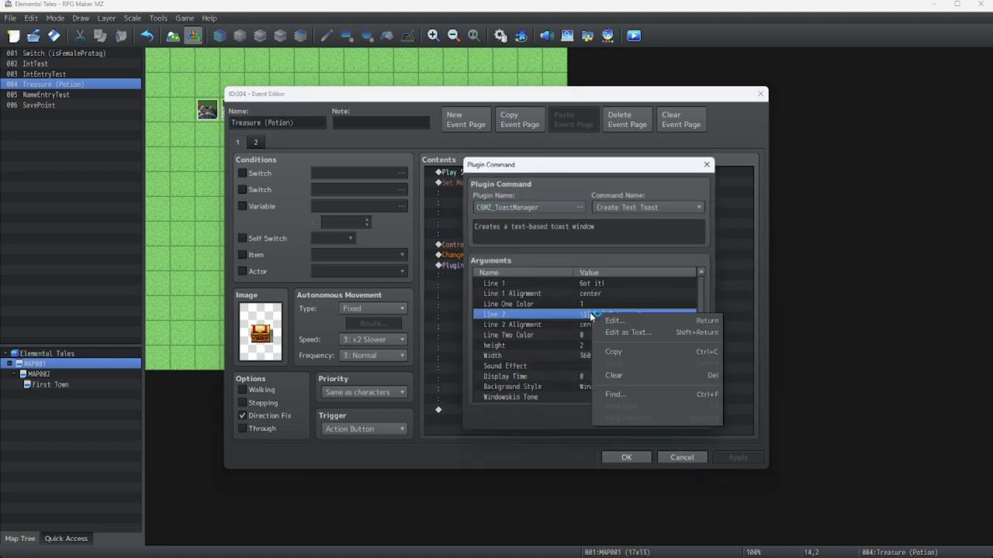
click(614, 321)
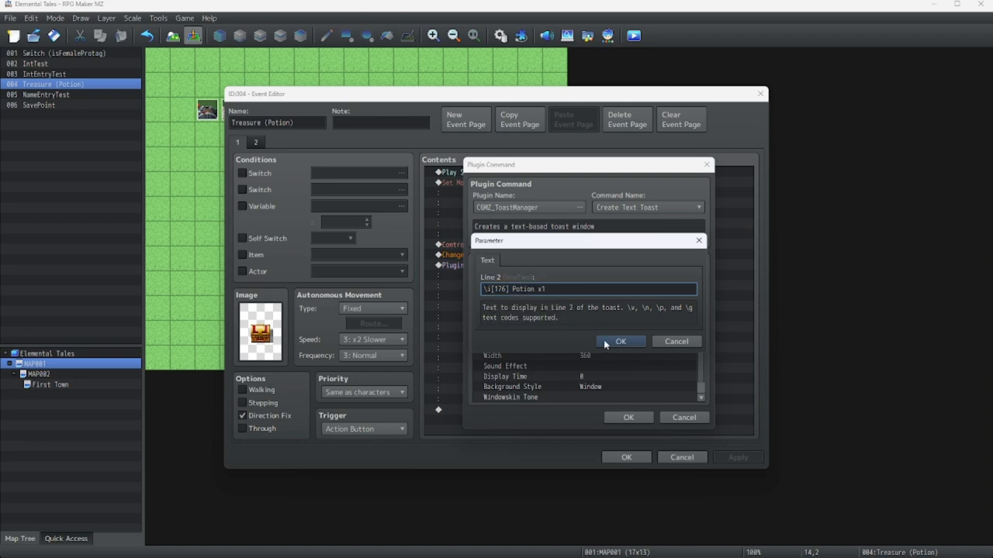
click(620, 341)
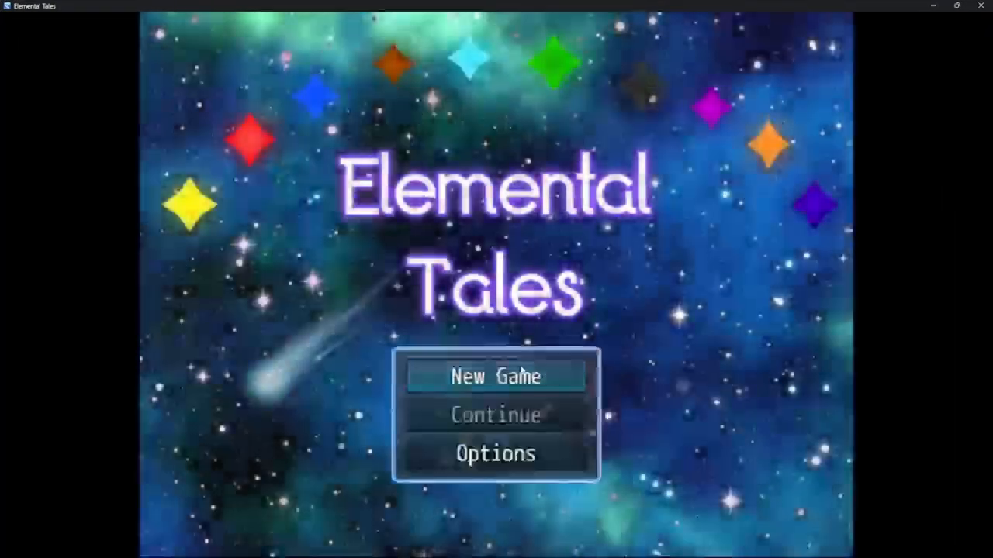
Step: Start a New Game in the playtest to view the chest toast
click(496, 377)
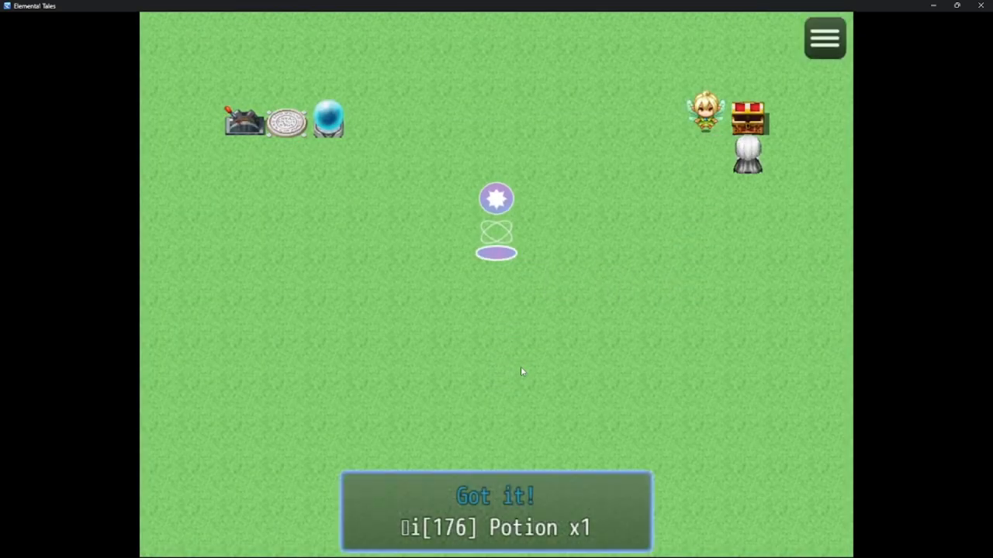
mouse_move(896, 40)
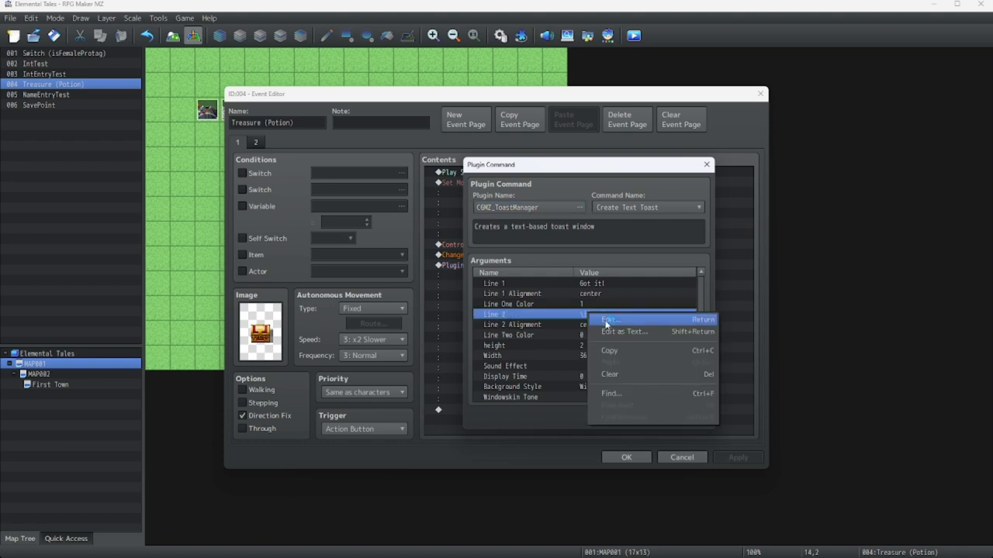
Step: Remove the \I[176] code so Line 2 reads 'Potion x1' and apply the command
click(612, 319)
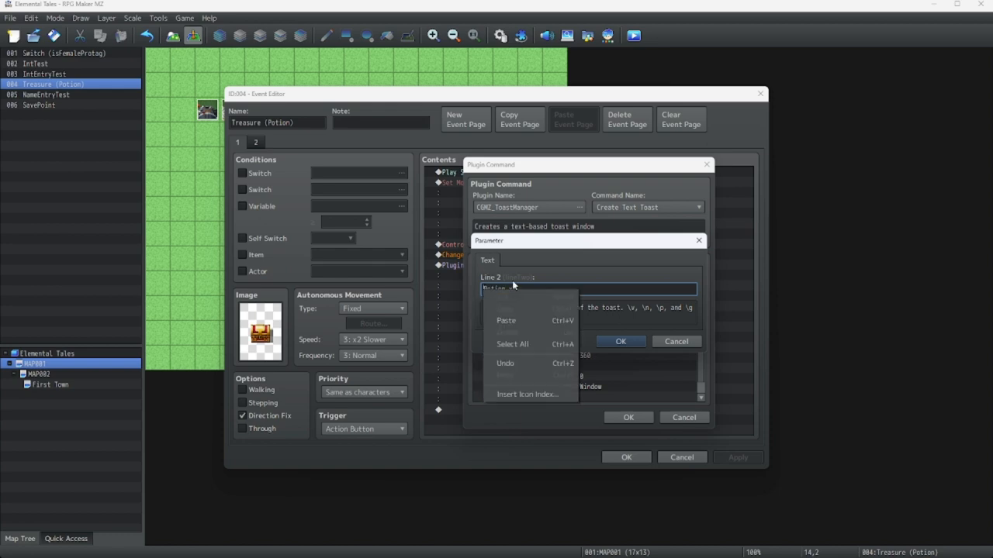
click(505, 320)
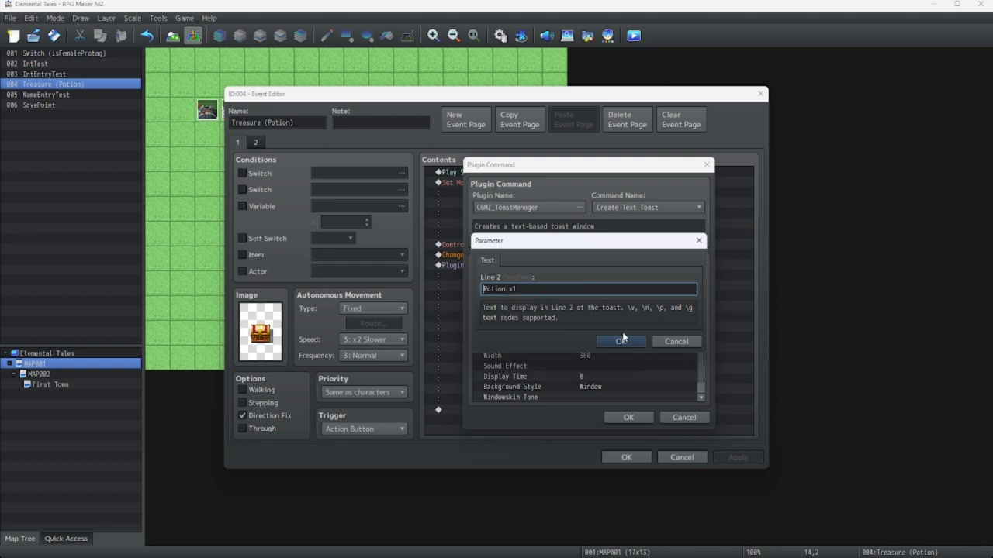
click(621, 342)
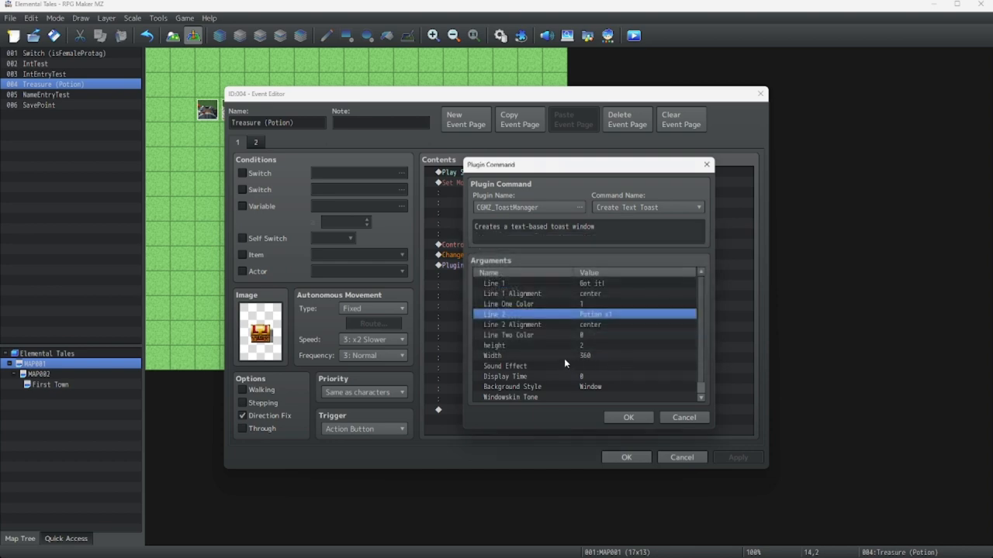
mouse_move(564, 310)
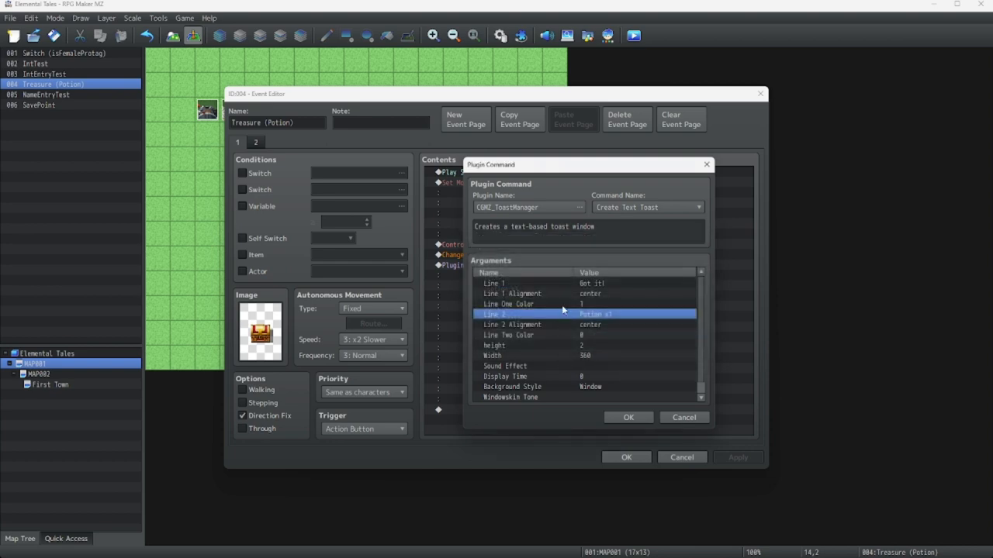
mouse_move(565, 316)
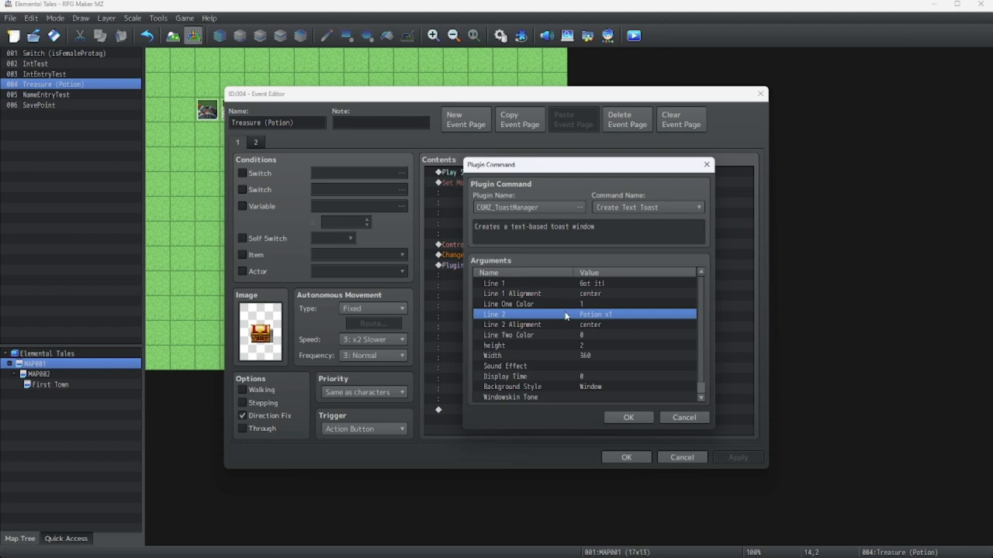
mouse_move(628, 417)
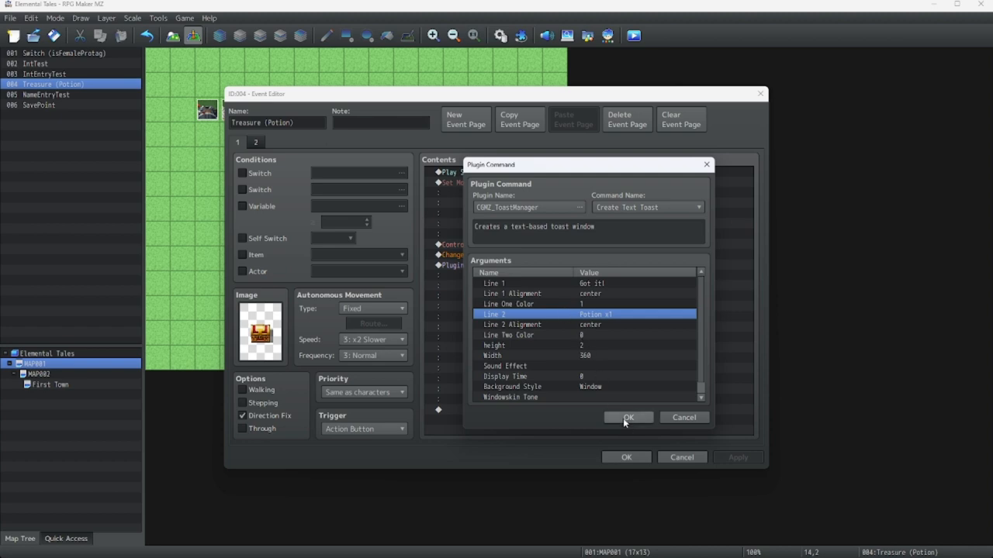
click(628, 418)
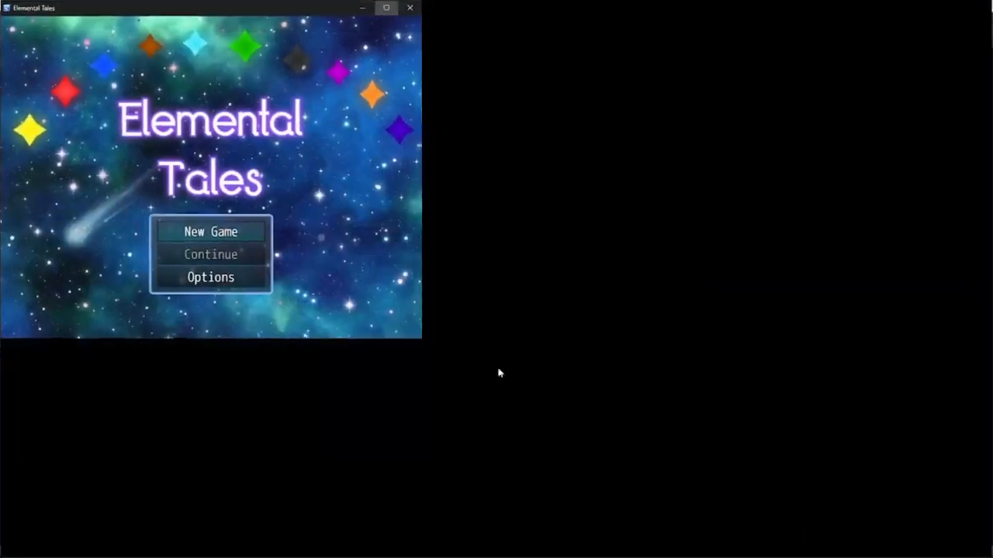
Step: Start the game, confirm the 'Got it! / Potion x1' toast, then close the playtest
click(211, 231)
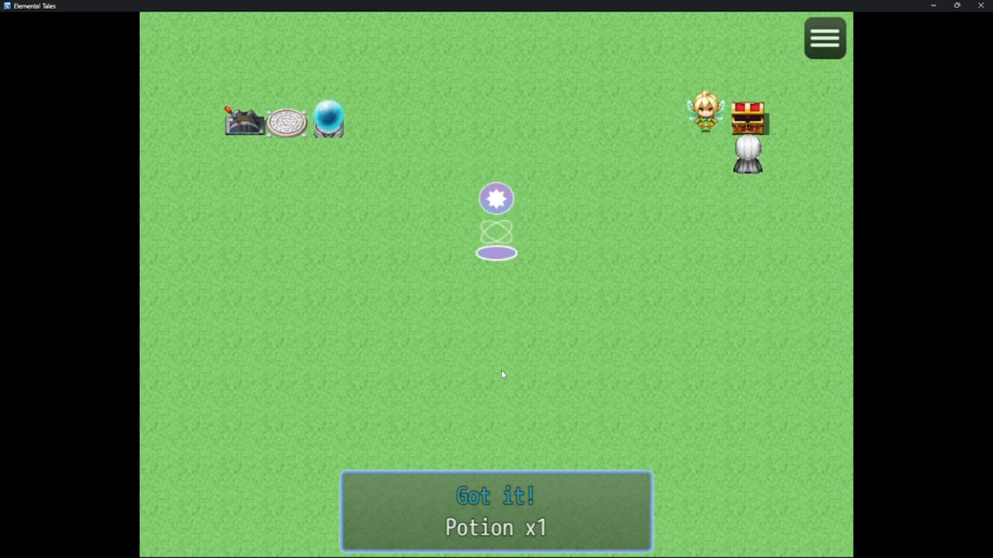
click(824, 37)
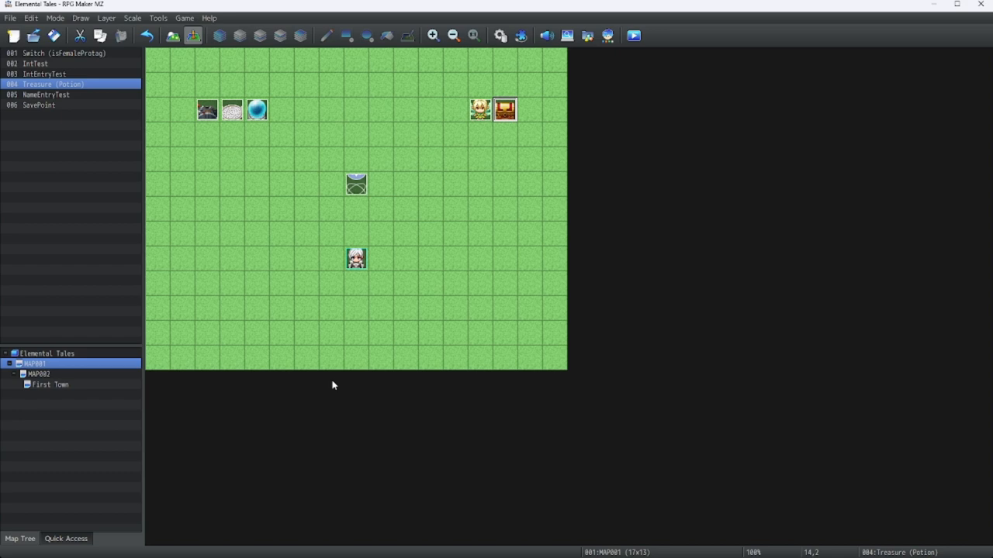
mouse_move(205, 377)
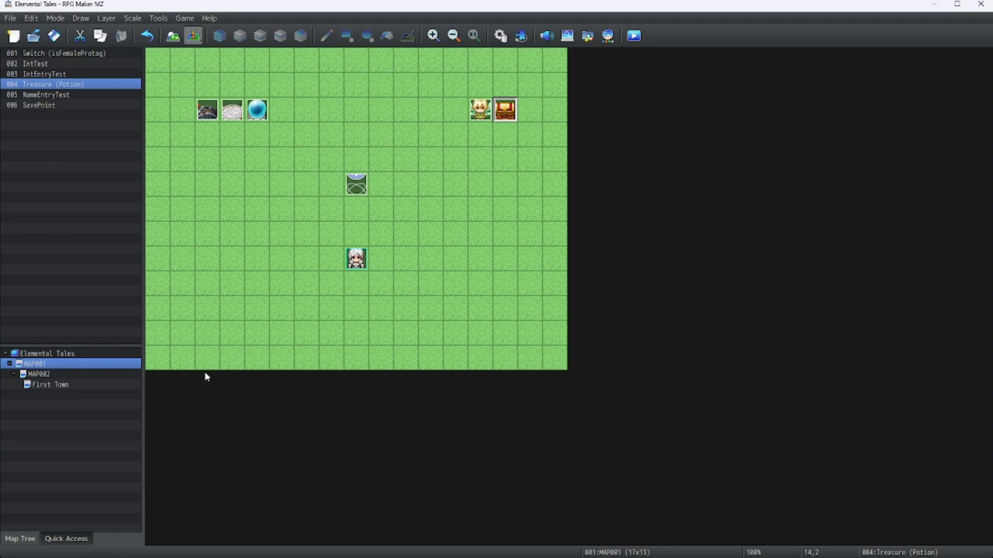
mouse_move(197, 397)
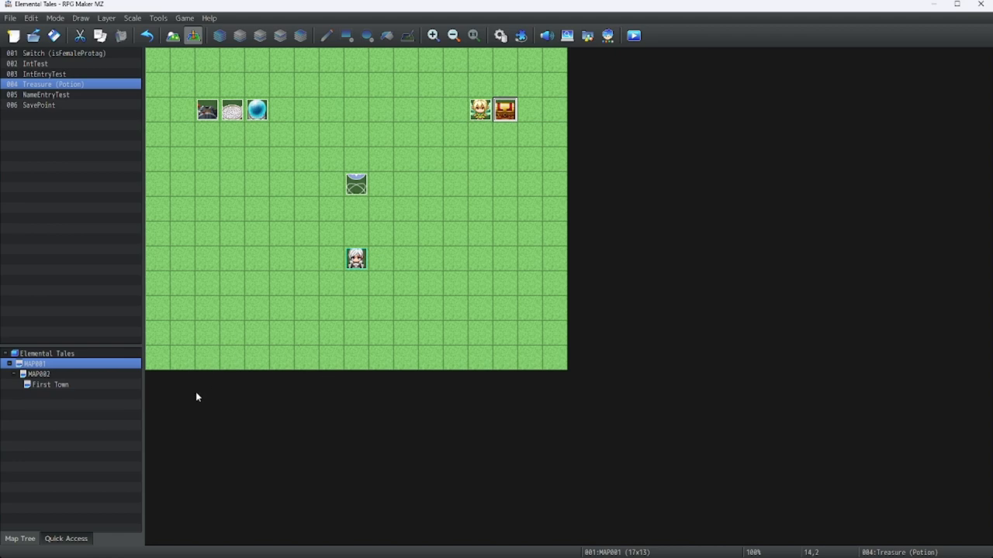